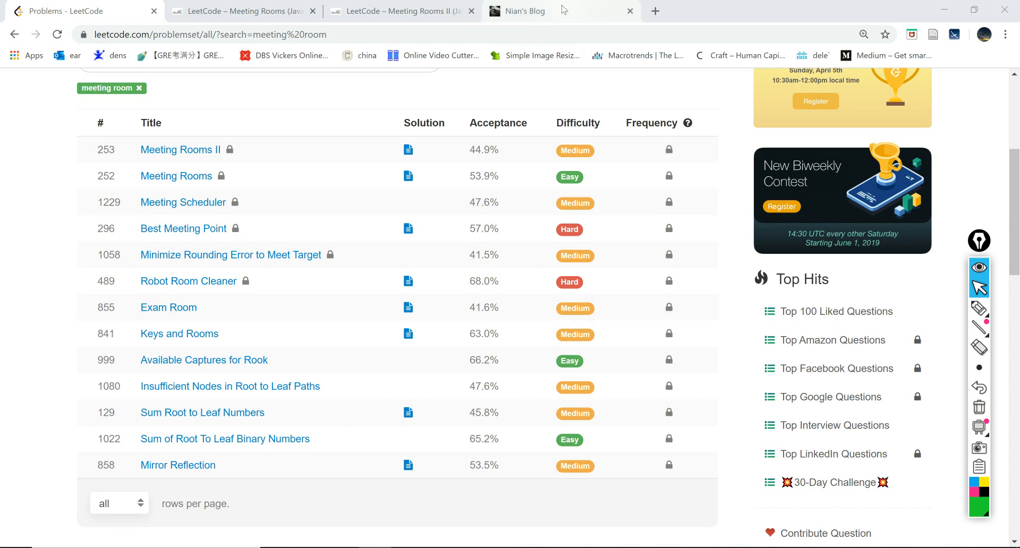
Step: Switch to Nian's Blog and scroll to its Projects, Courses, Articles and Sayings cards
left_click(534, 11)
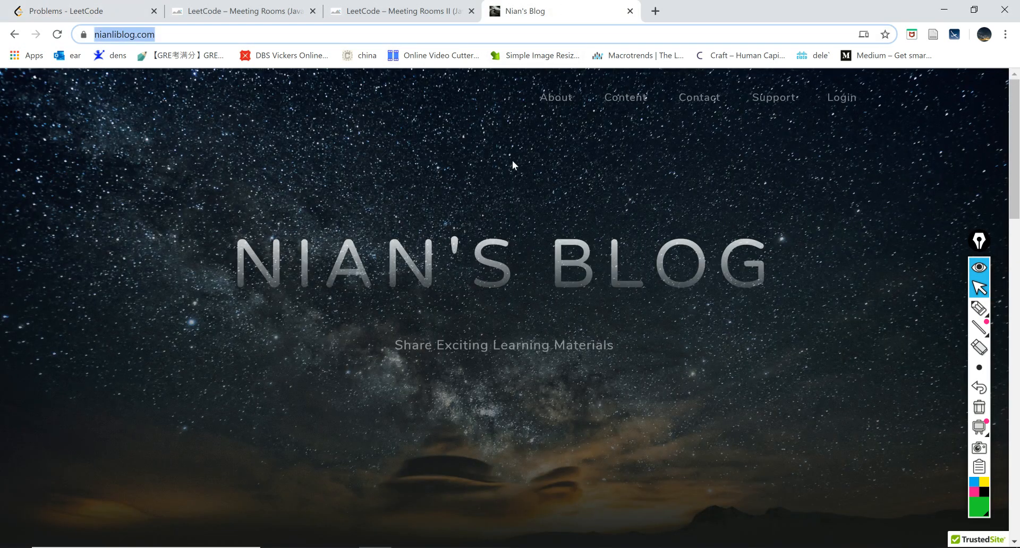
scroll("down", 3)
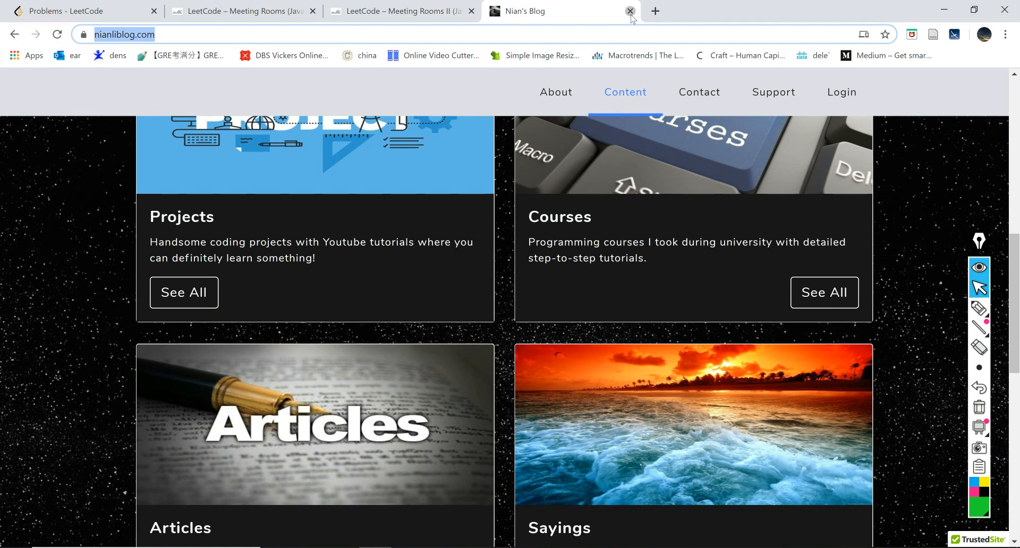
Step: Close Nian's Blog and highlight the sample interval list [[s1,e1],[s2,e2],...] in the statement
left_click(627, 12)
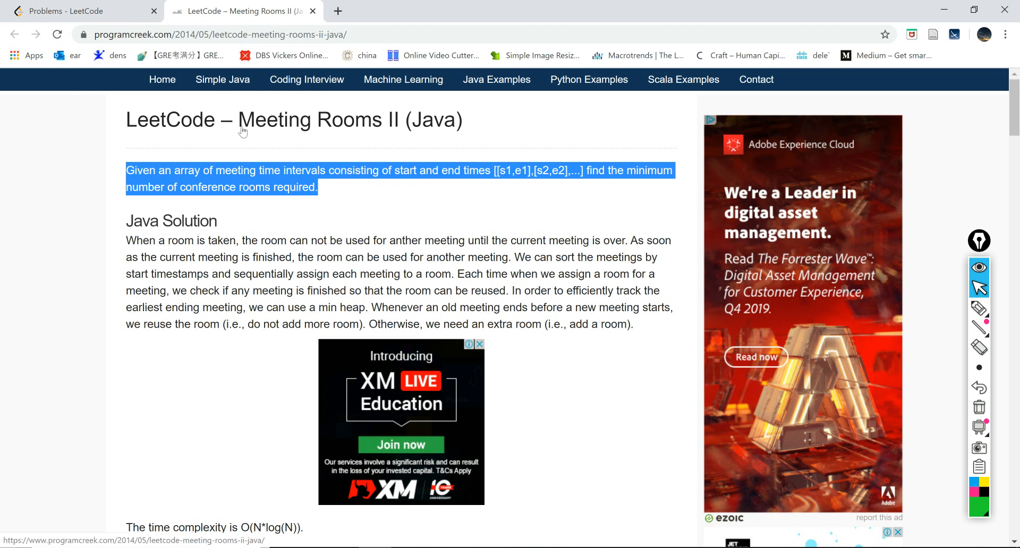
mouse_move(442, 170)
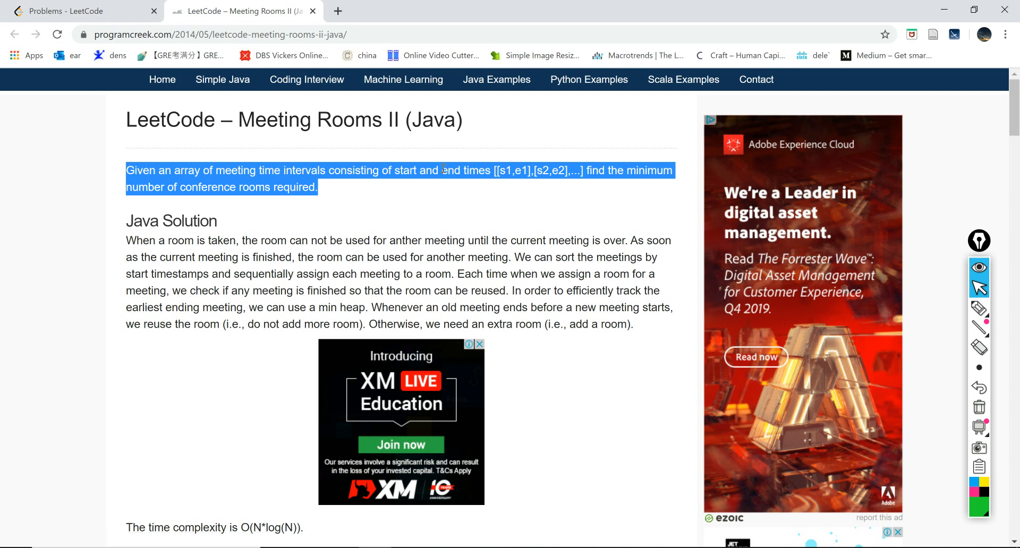
mouse_move(341, 197)
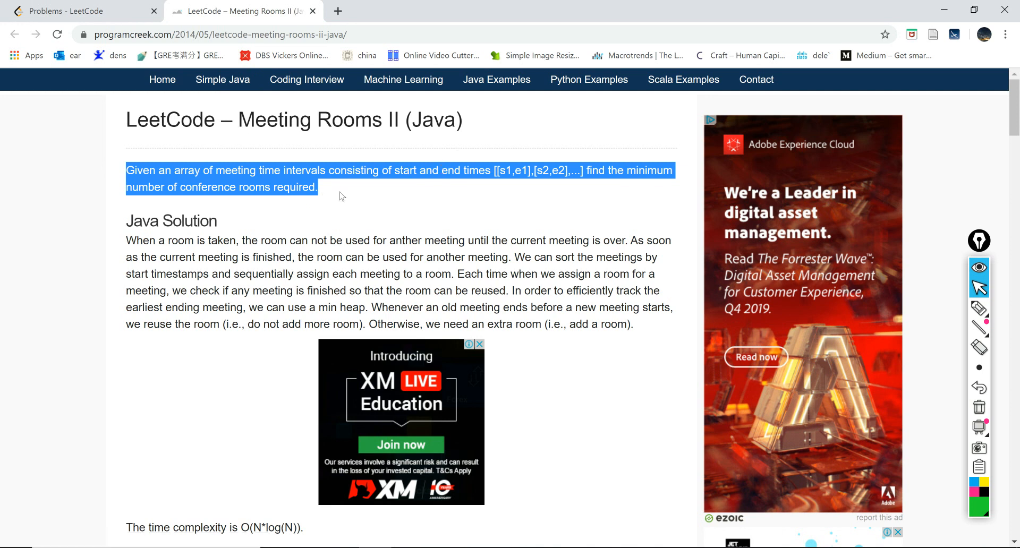
left_click(383, 179)
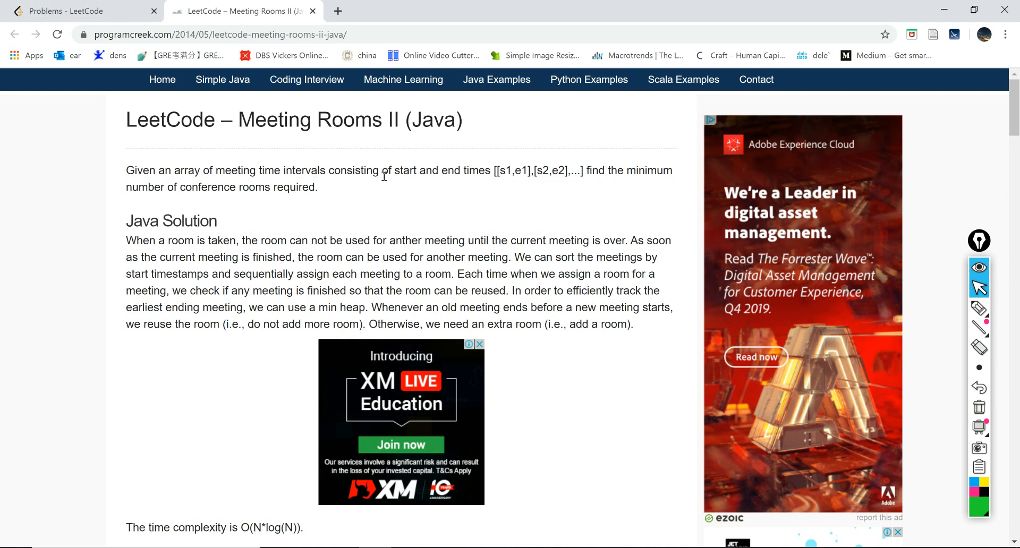
left_click_drag(382, 170, 565, 169)
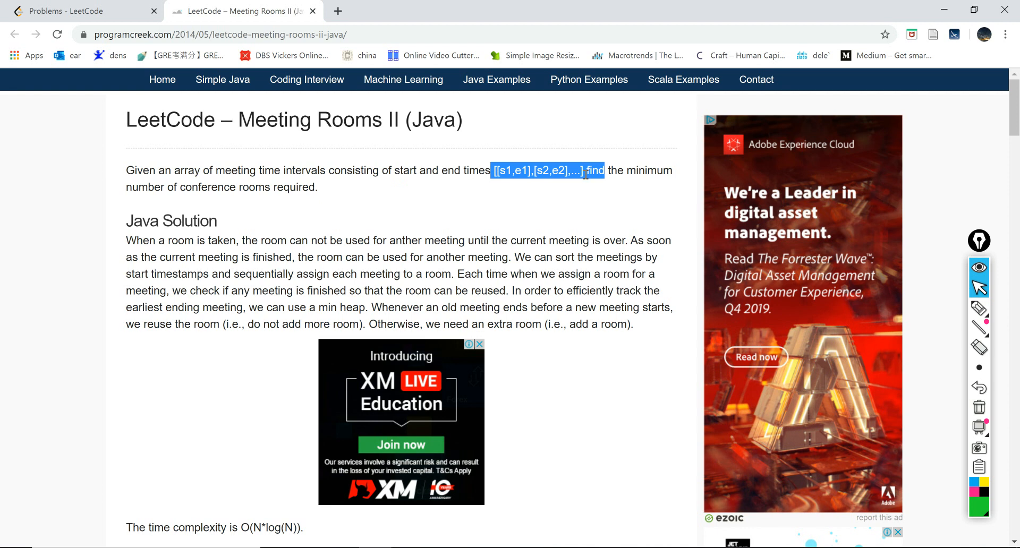
mouse_move(374, 206)
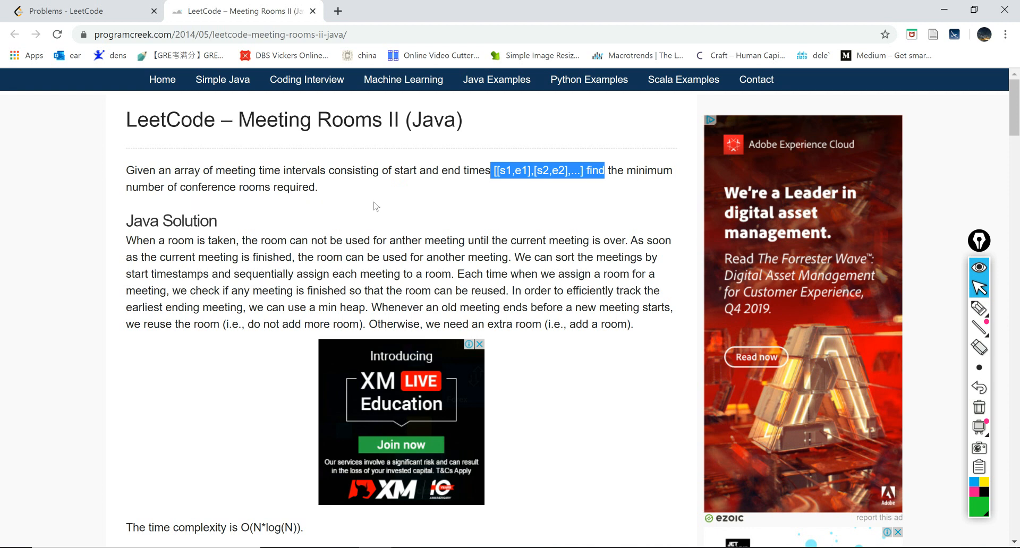
mouse_move(488, 193)
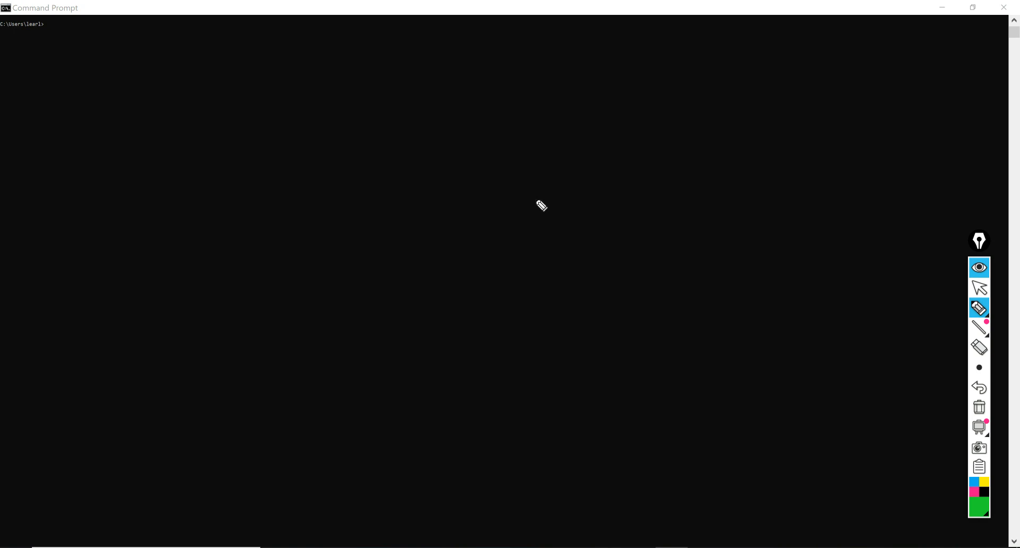
Step: Sketch in red meetings labelled A, B, C with end times a, b, c
left_click(979, 508)
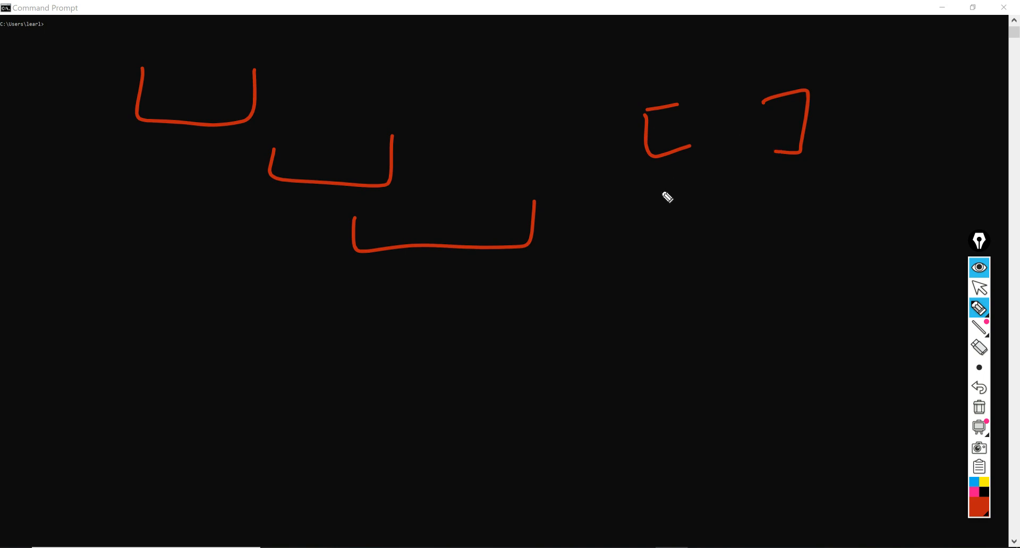
mouse_move(836, 157)
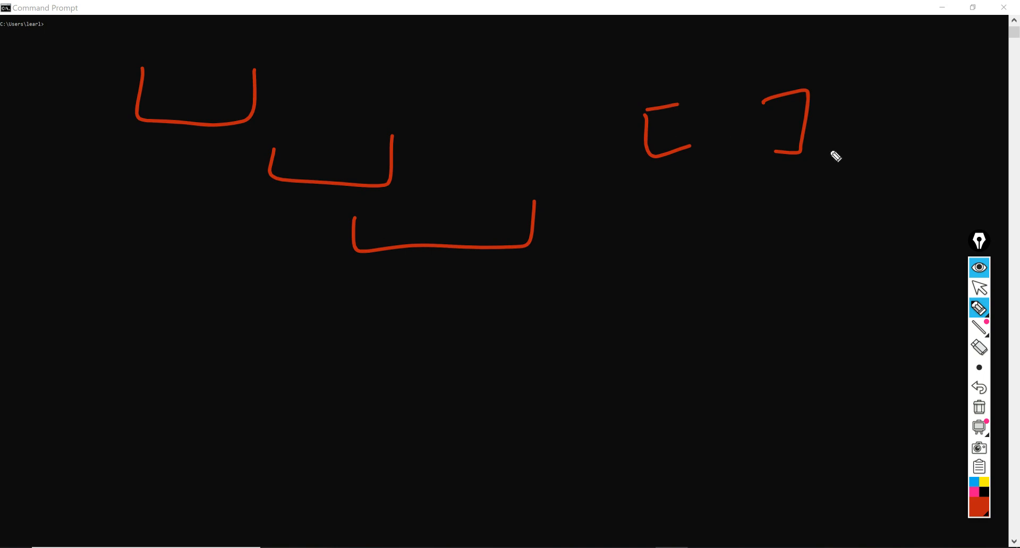
left_click_drag(205, 65, 185, 104)
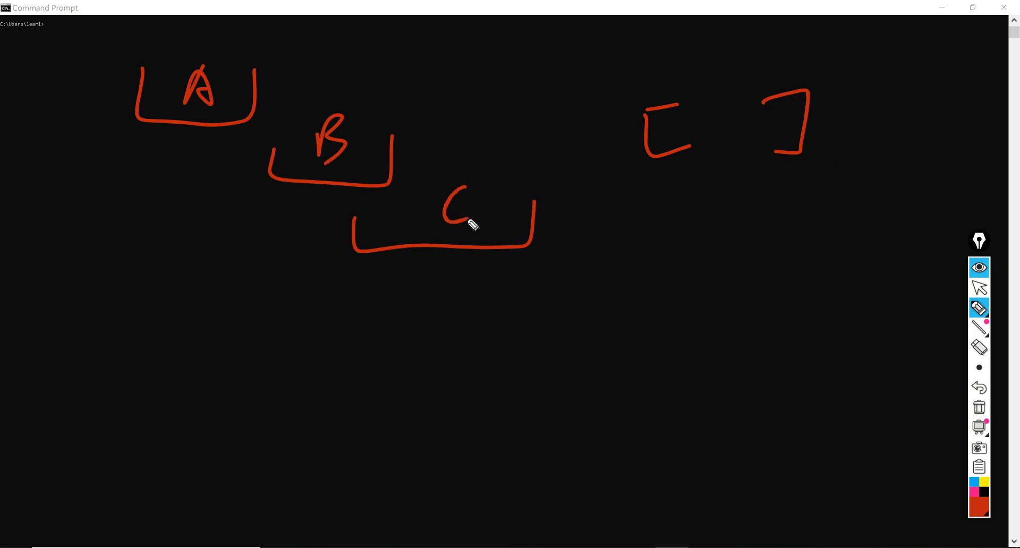
left_click_drag(237, 130, 400, 208)
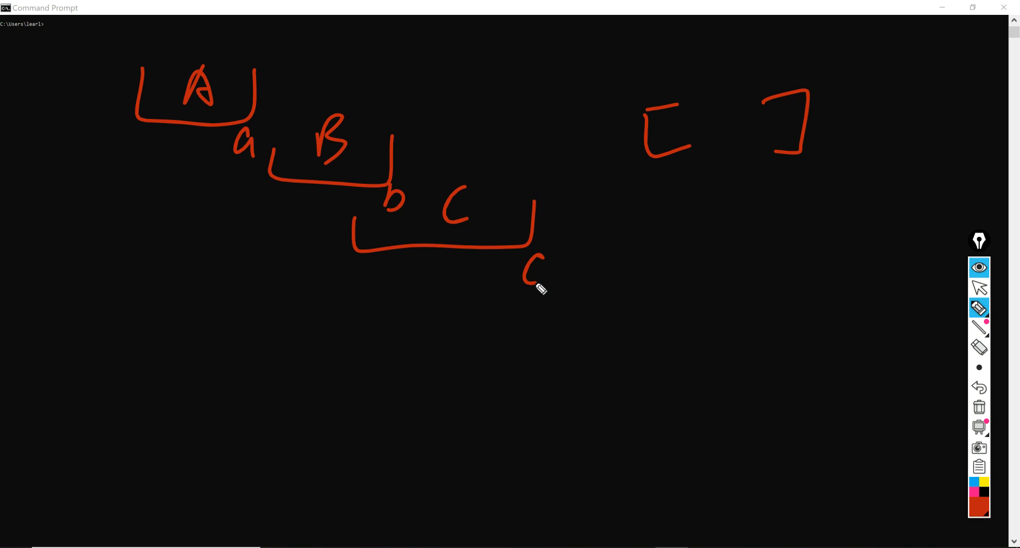
mouse_move(732, 200)
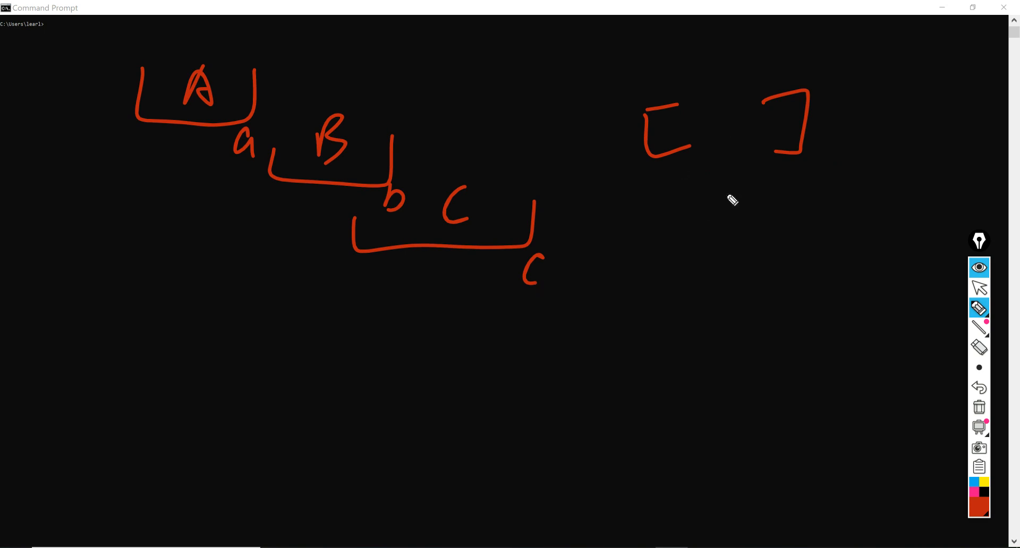
mouse_move(249, 184)
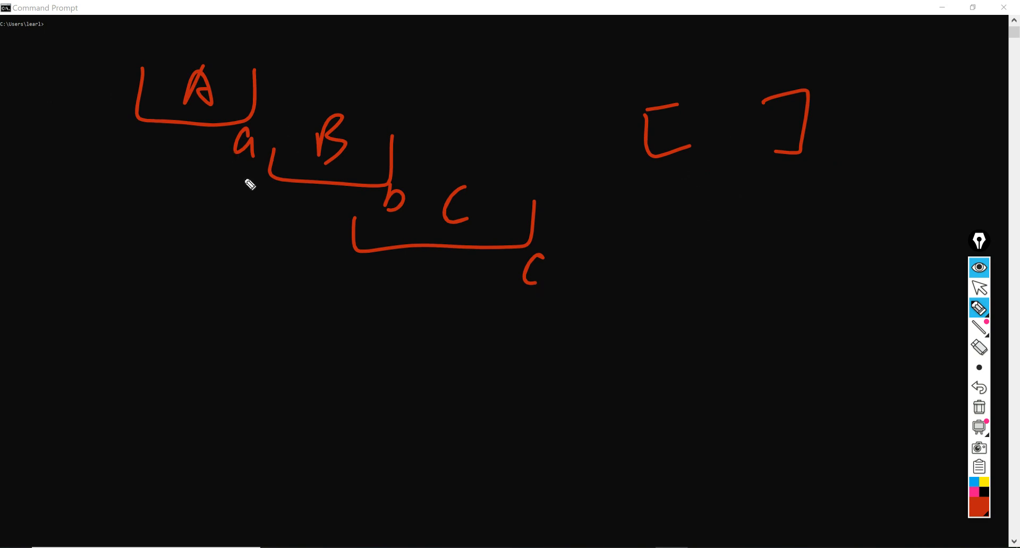
Step: Draw the heap states [a], [b] and [b, c] under the empty heap bracket
left_click_drag(657, 186, 657, 241)
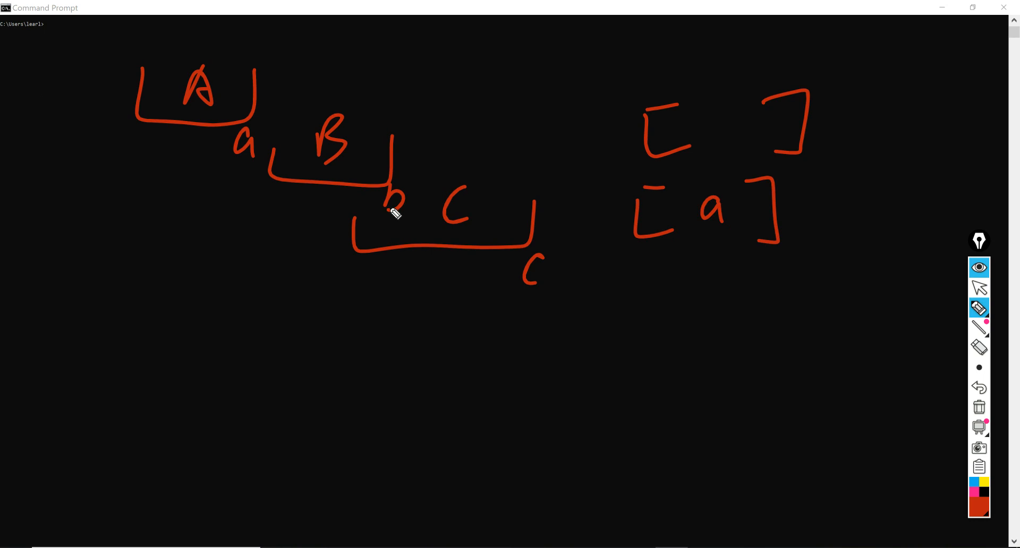
mouse_move(356, 180)
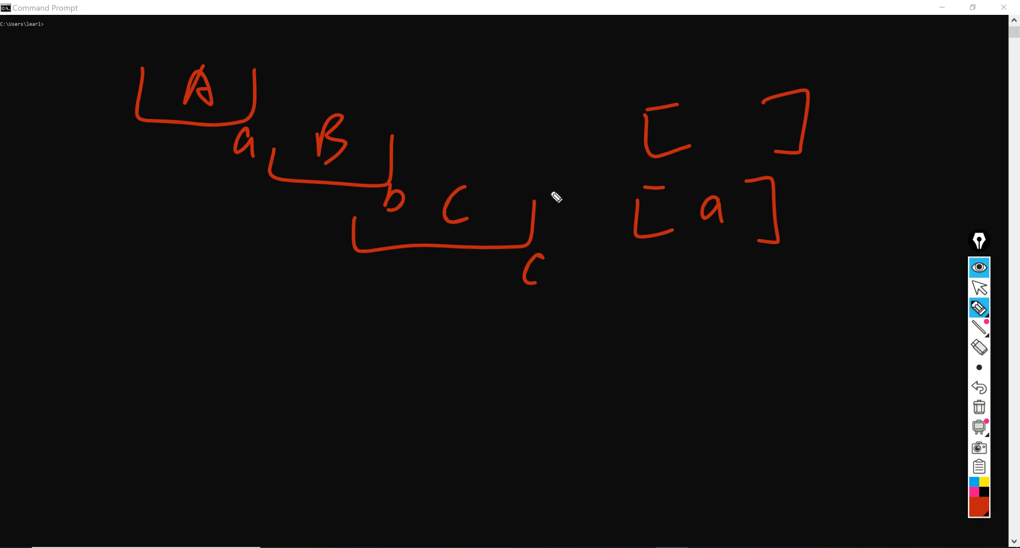
mouse_move(272, 185)
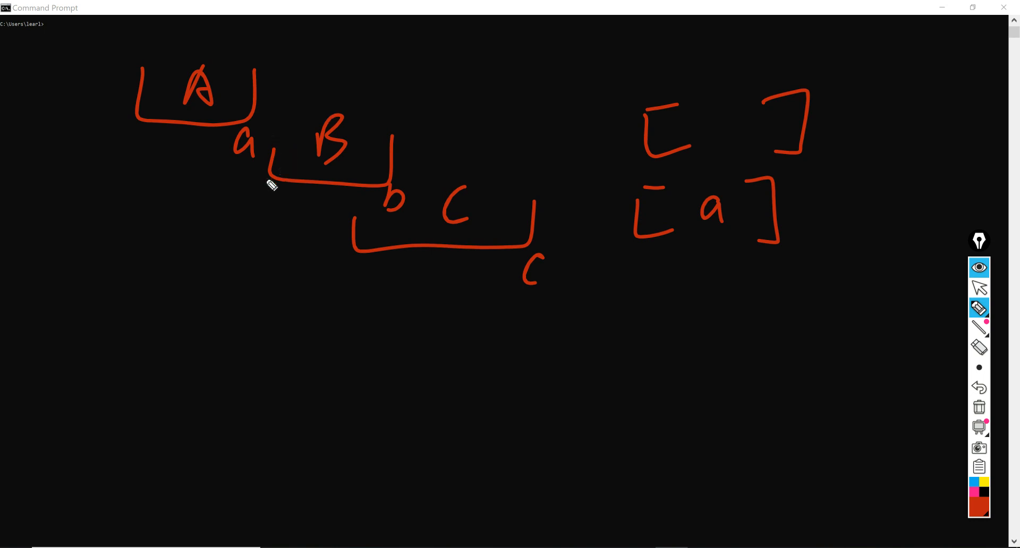
mouse_move(254, 149)
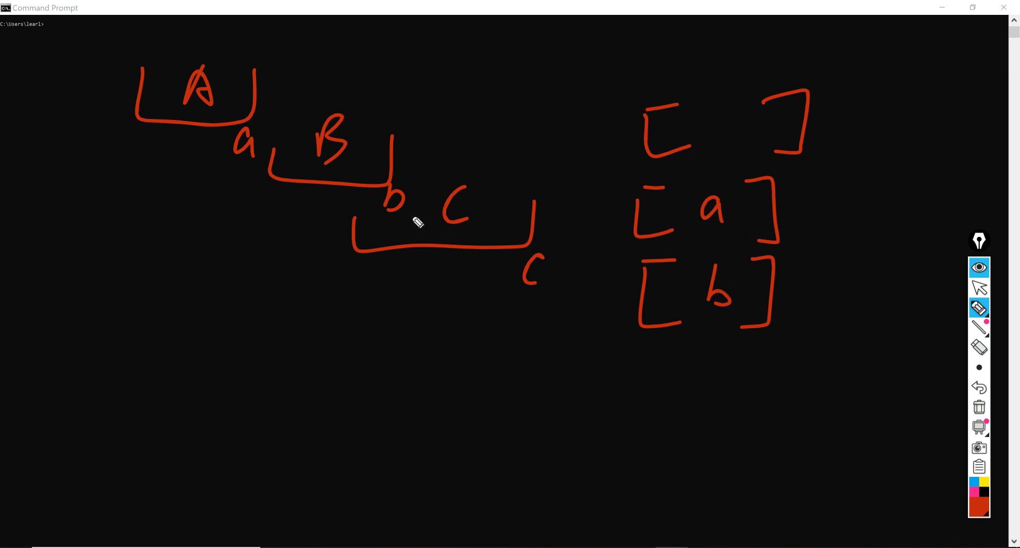
mouse_move(289, 200)
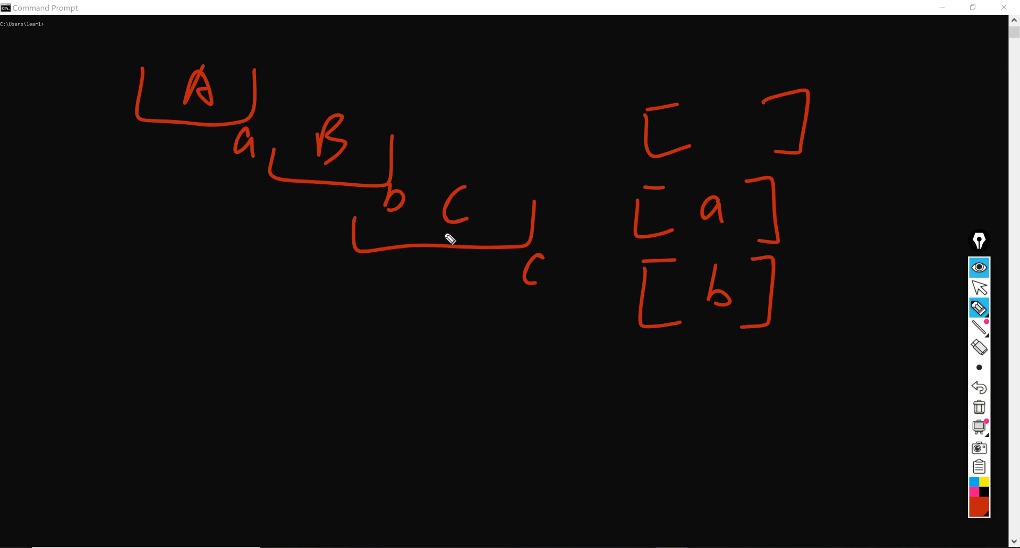
mouse_move(479, 209)
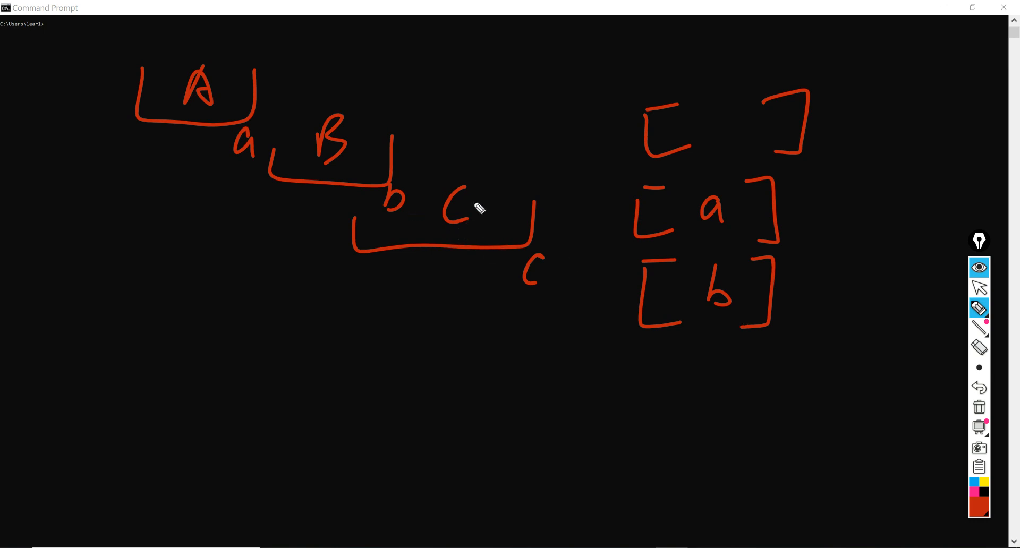
mouse_move(571, 238)
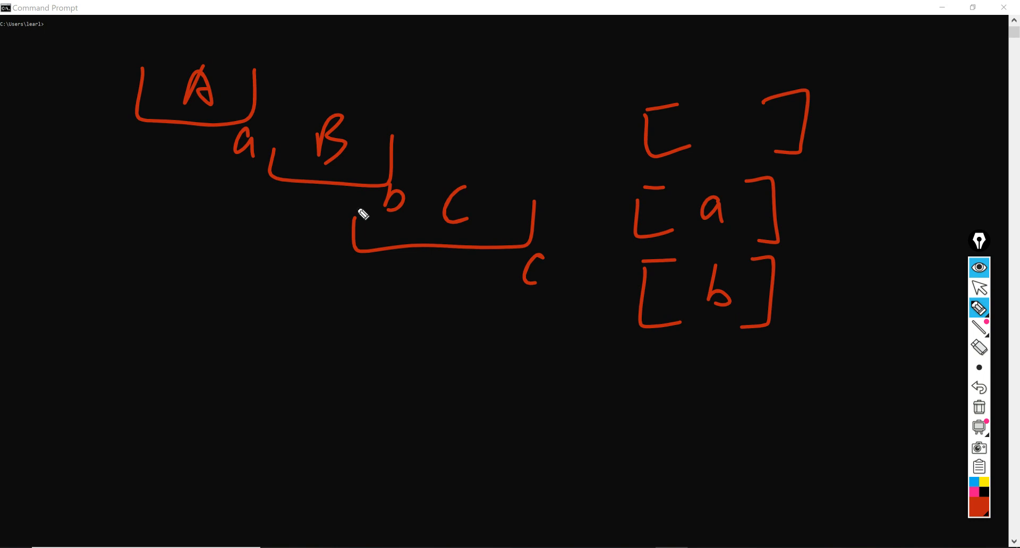
mouse_move(729, 374)
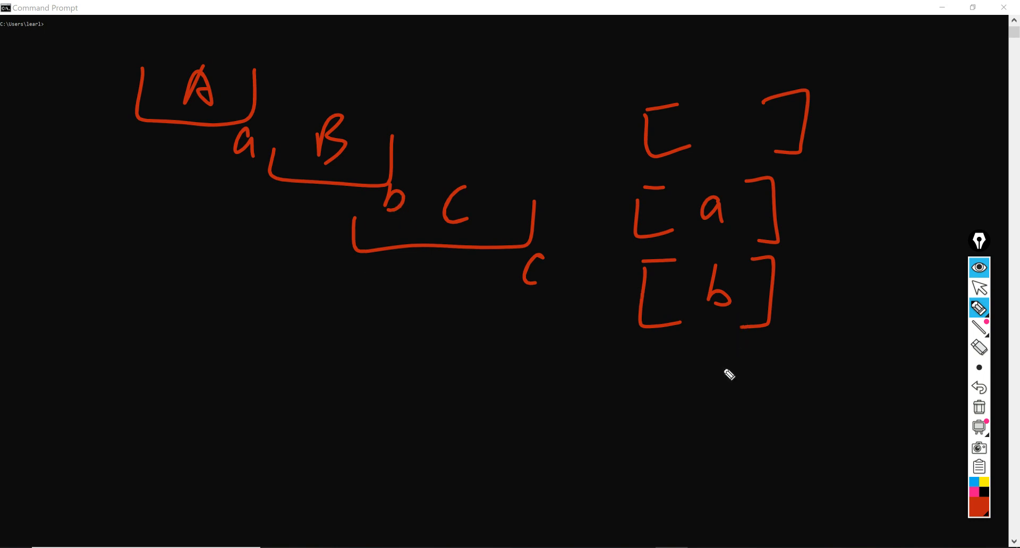
mouse_move(729, 380)
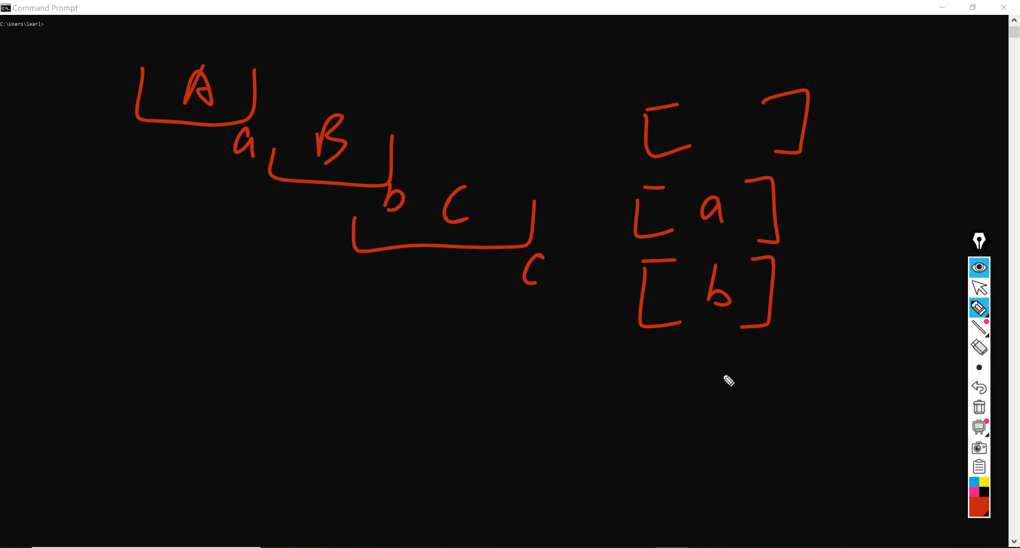
left_click_drag(641, 338, 722, 400)
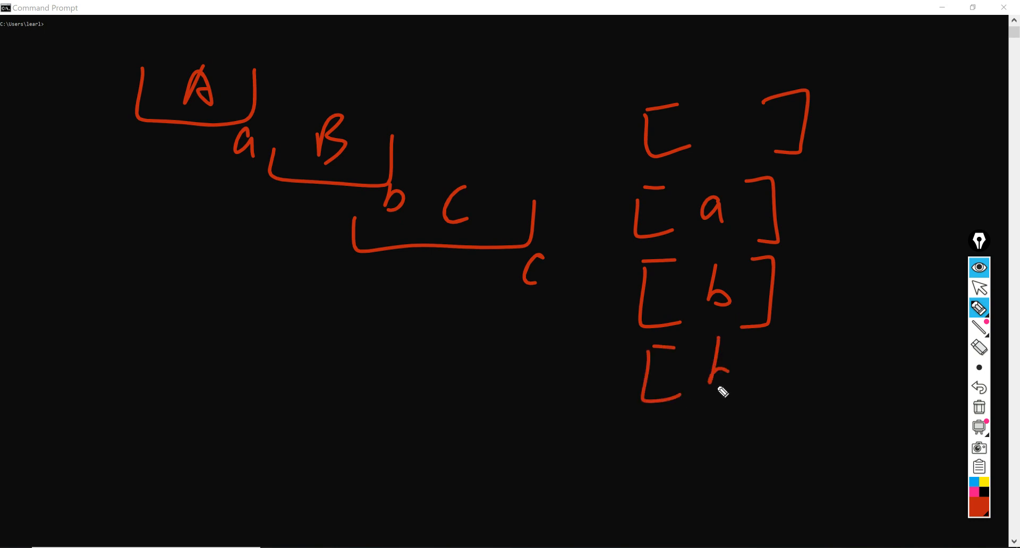
left_click_drag(728, 374, 858, 403)
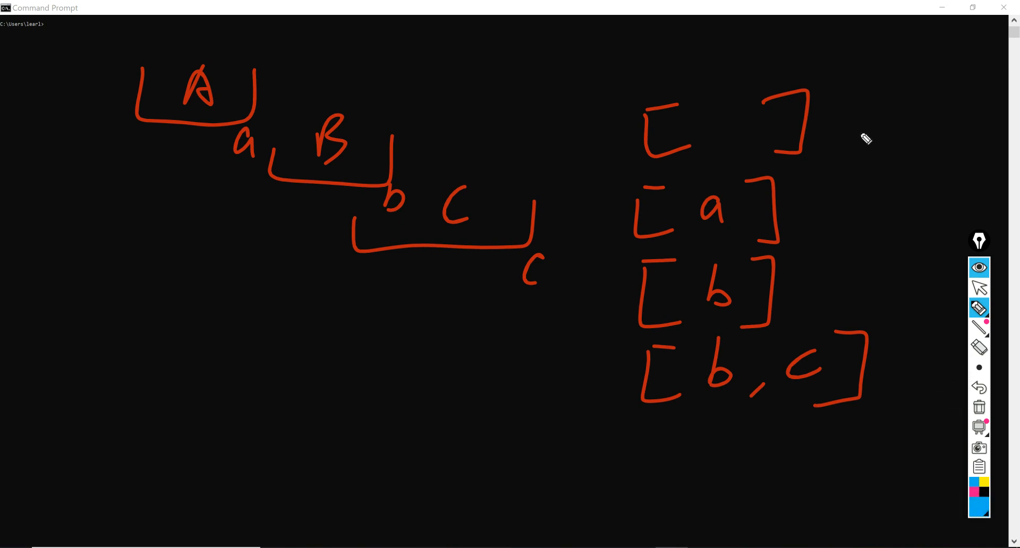
mouse_move(754, 380)
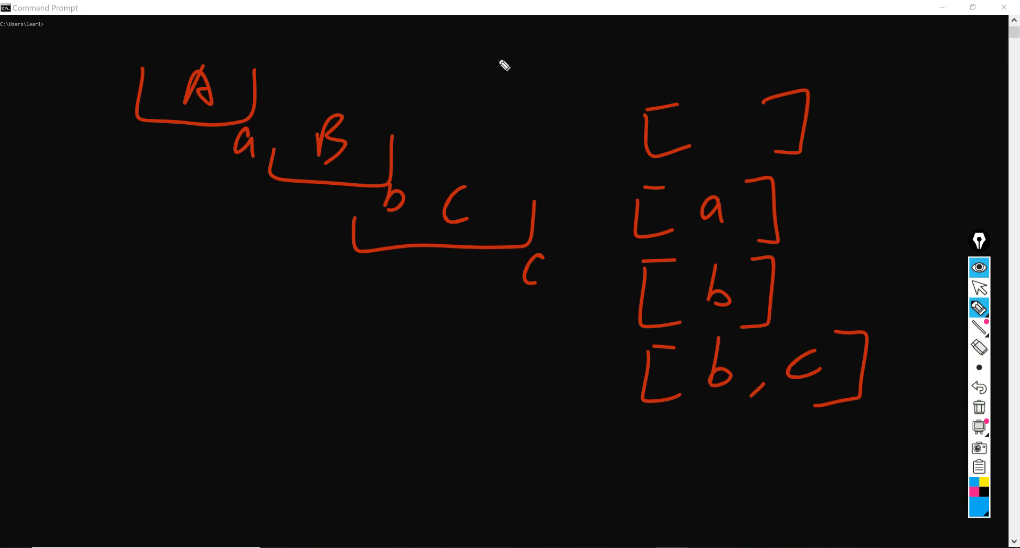
Step: Mark n, an arrow at the empty heap and O(n²) in blue, then pick green
left_click_drag(495, 71, 560, 88)
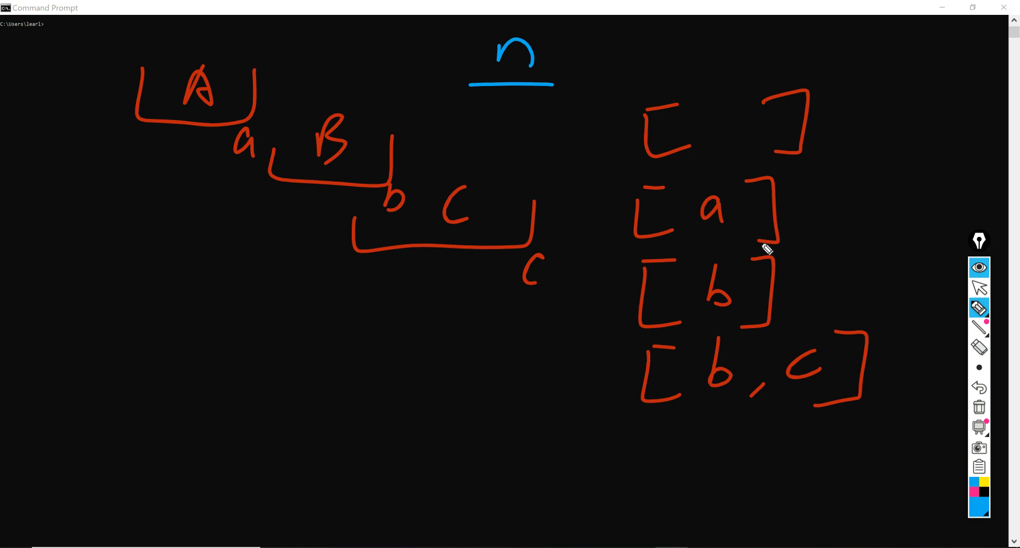
left_click_drag(910, 91, 852, 130)
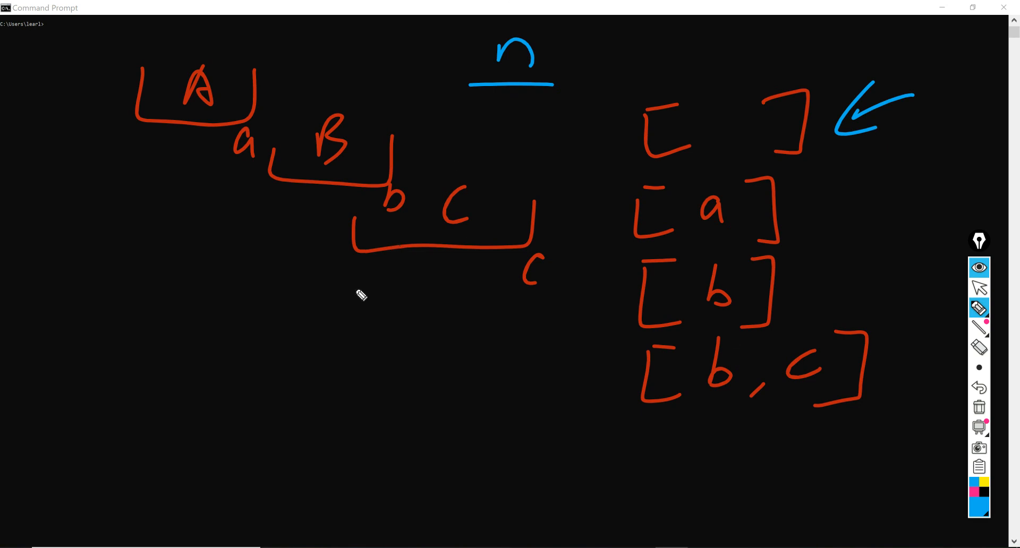
left_click_drag(358, 305, 358, 264)
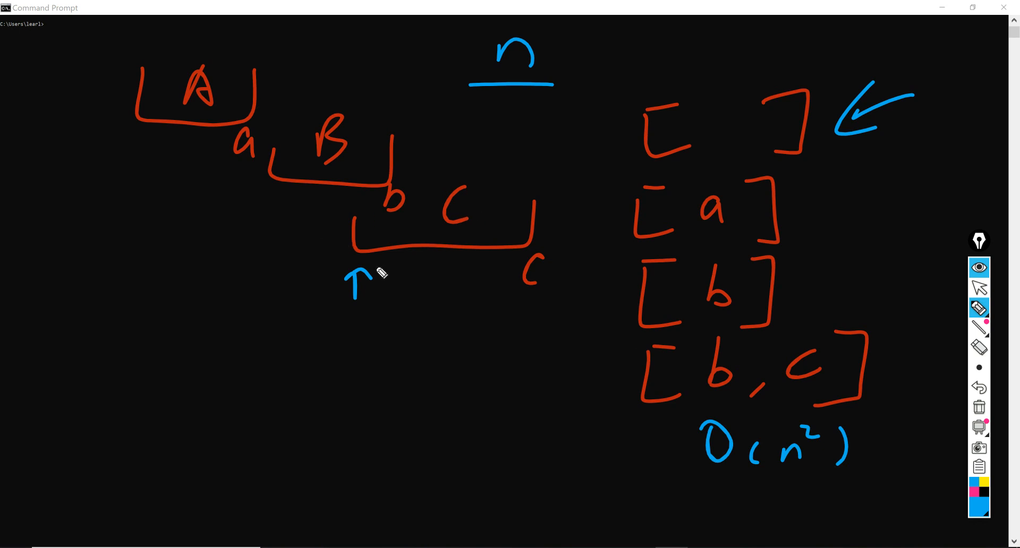
mouse_move(798, 345)
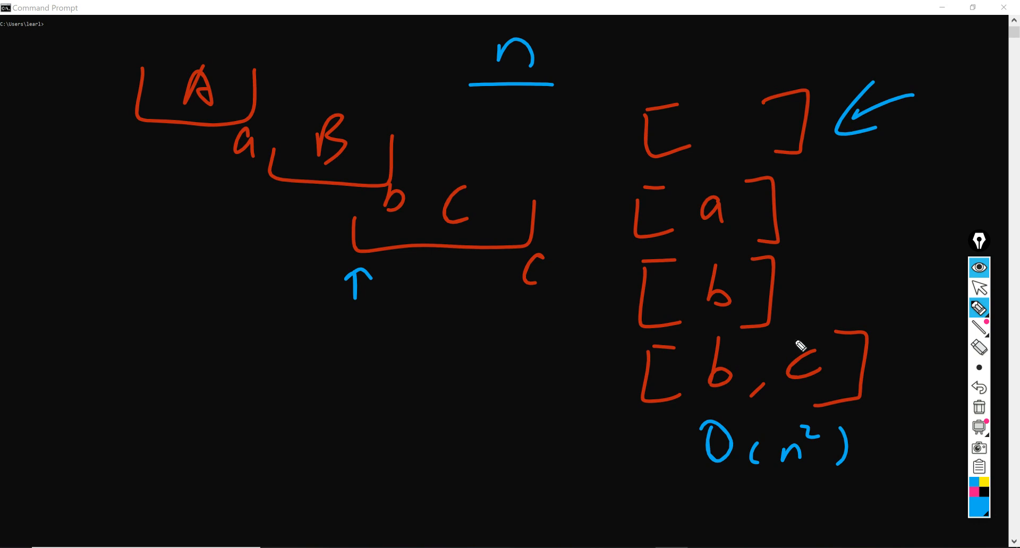
left_click(978, 507)
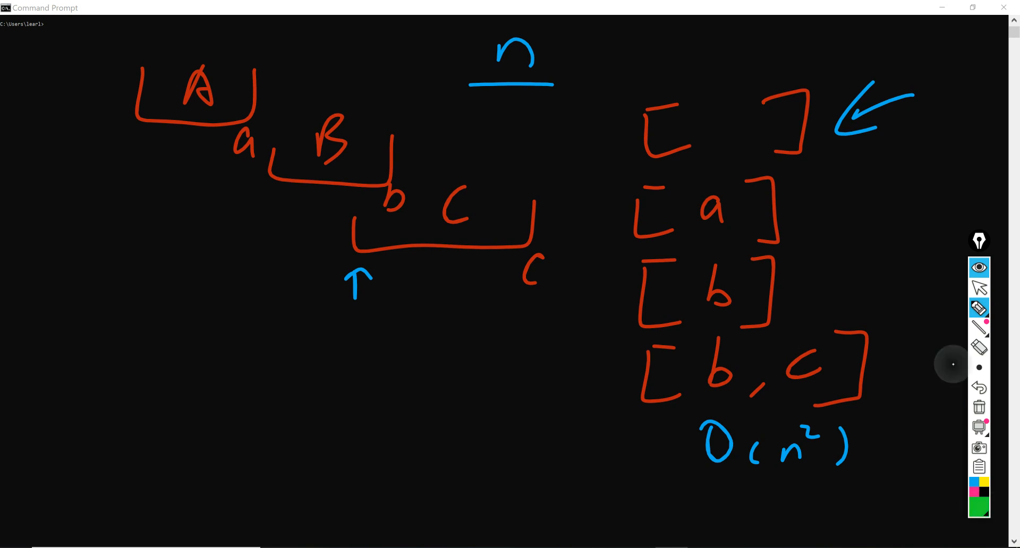
mouse_move(953, 364)
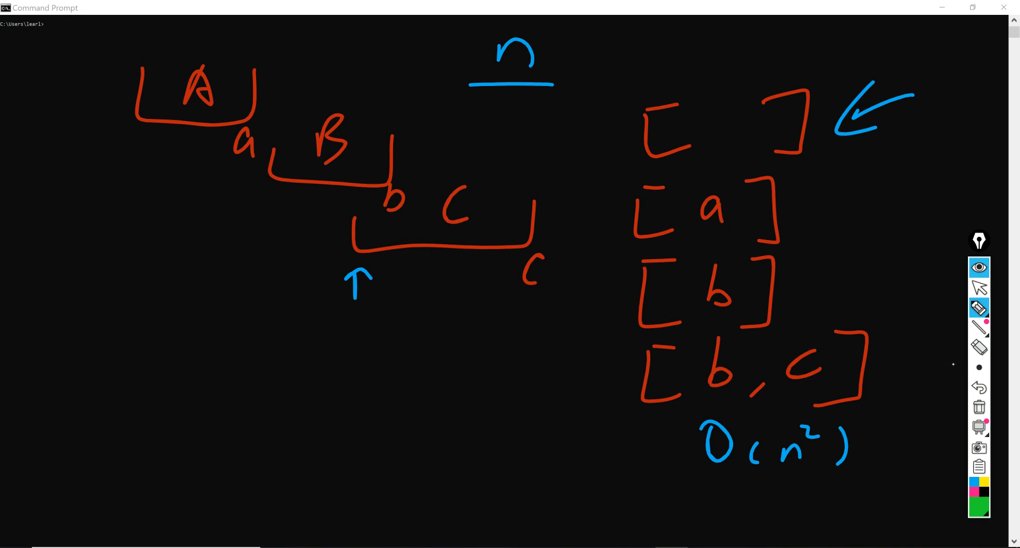
Step: Draw a green binary heap tree below the intervals with ~O(log n) beneath it
left_click_drag(221, 260, 156, 360)
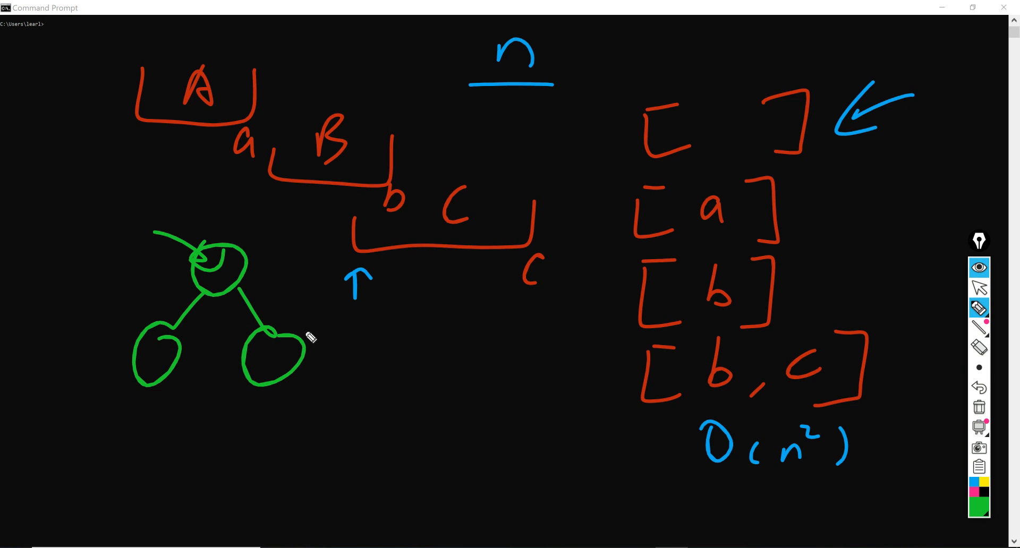
mouse_move(232, 296)
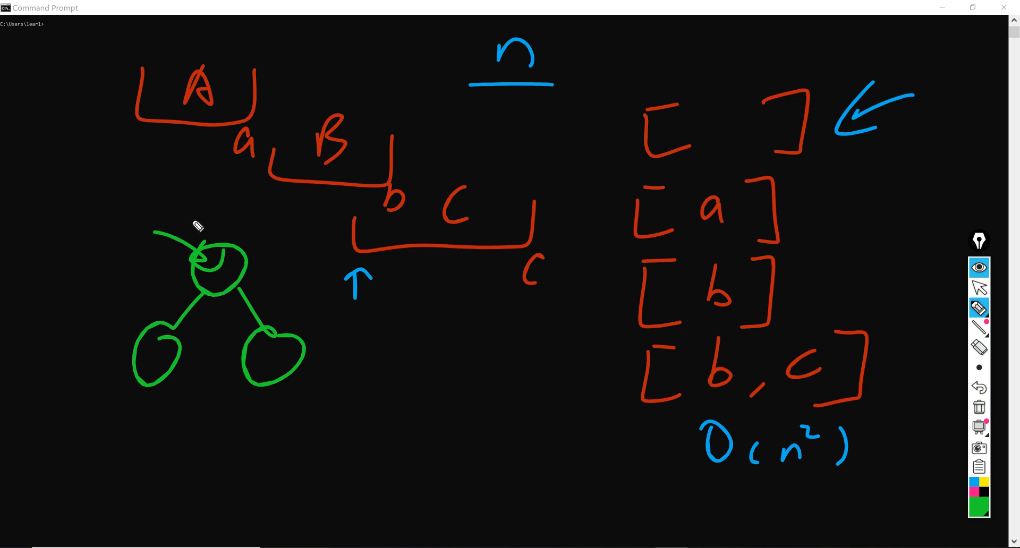
mouse_move(241, 294)
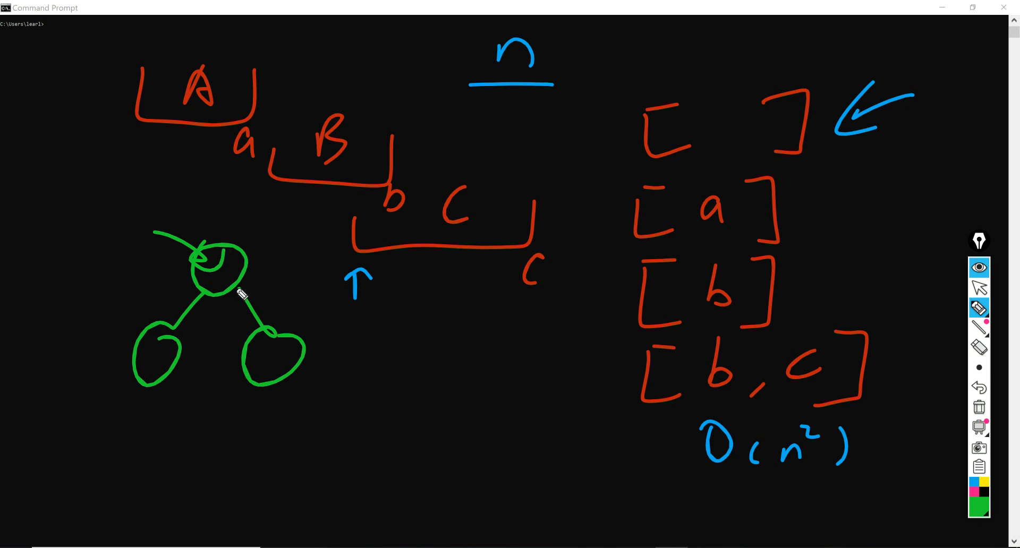
mouse_move(242, 381)
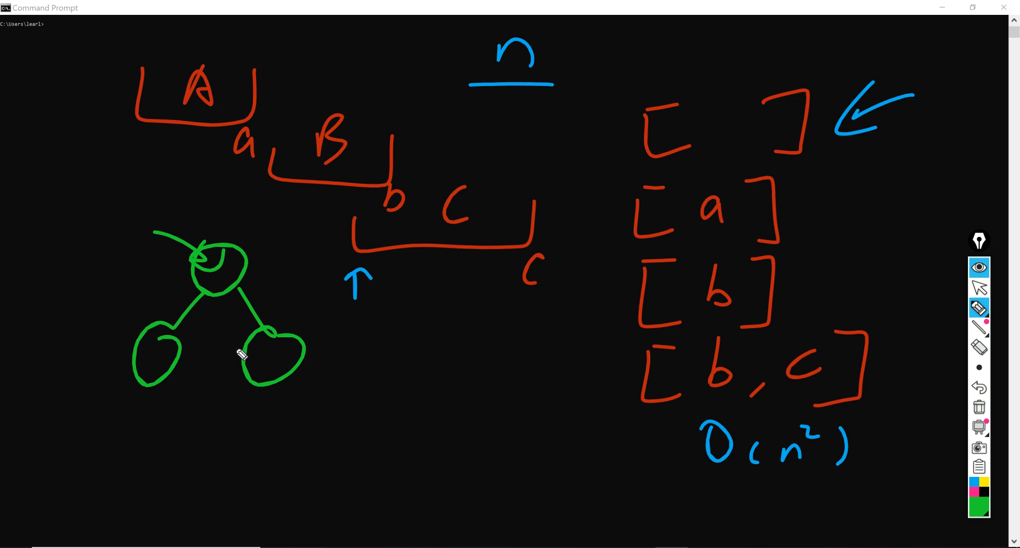
mouse_move(246, 281)
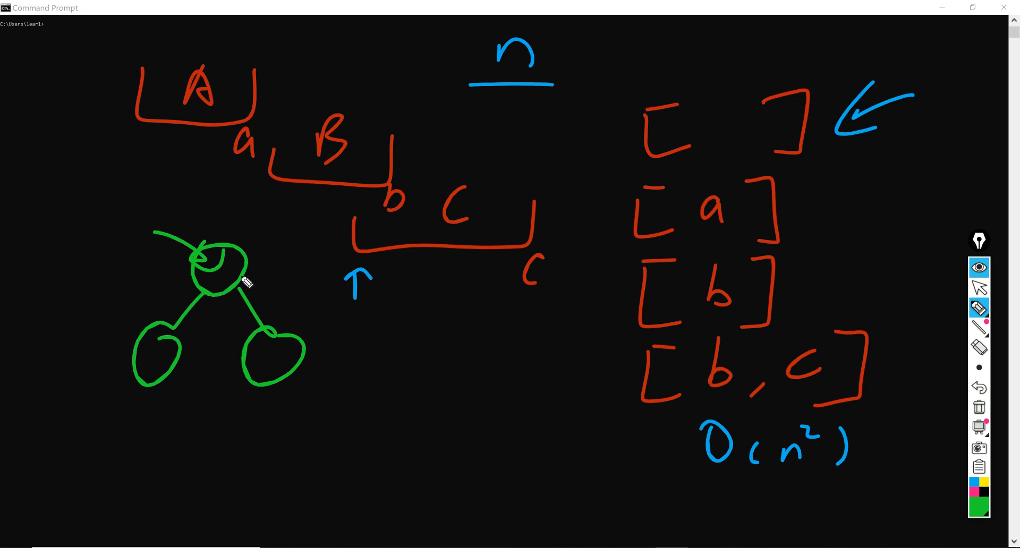
mouse_move(268, 364)
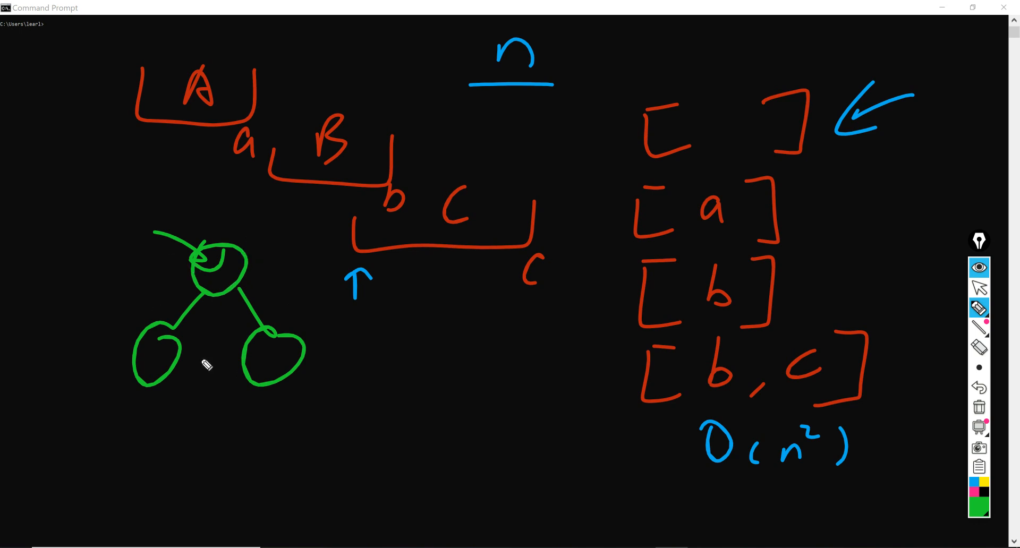
mouse_move(283, 353)
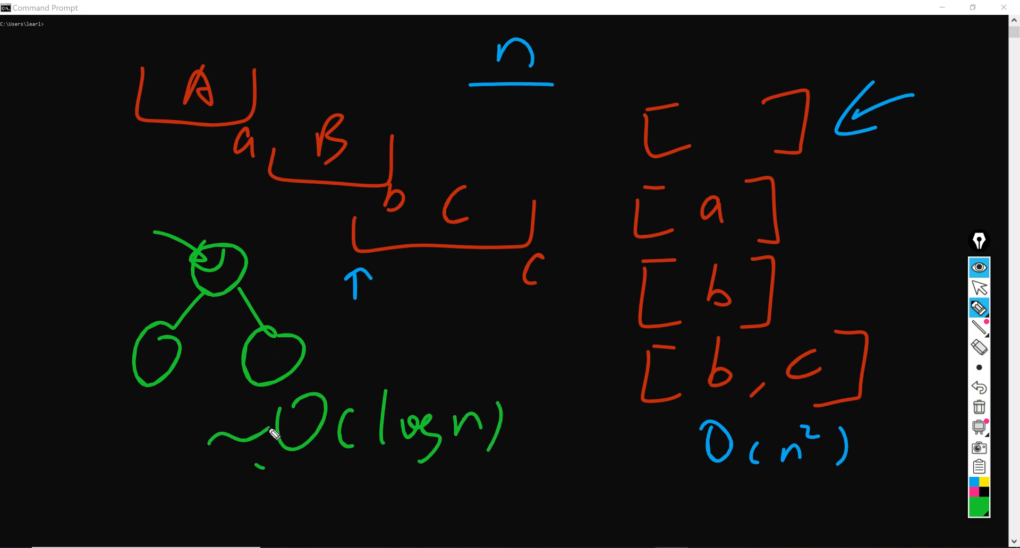
left_click_drag(742, 473, 826, 480)
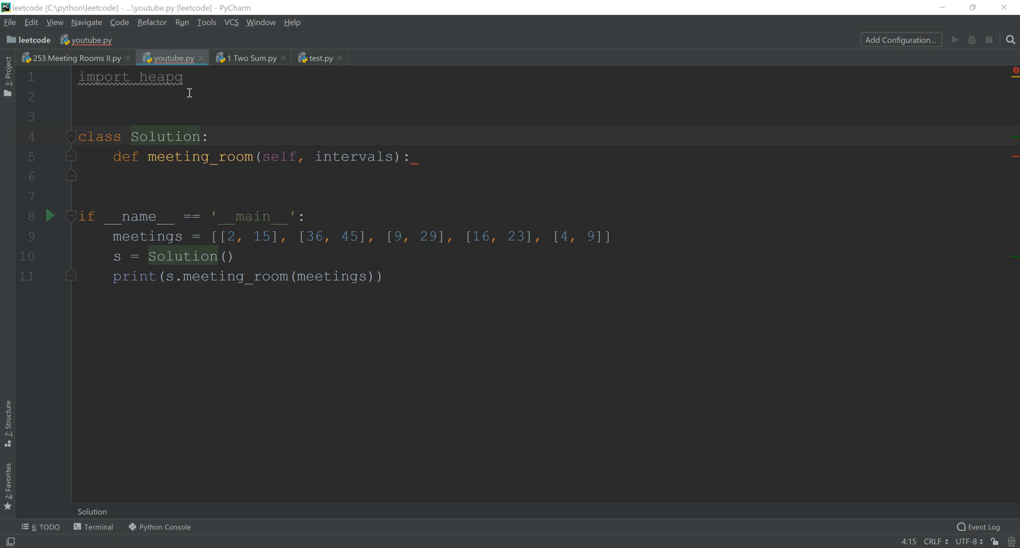
mouse_move(242, 80)
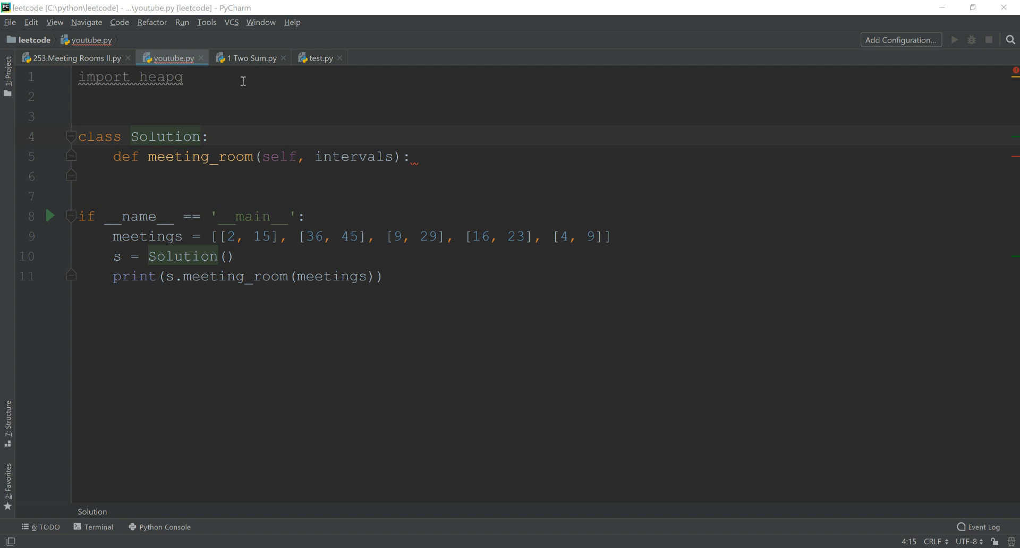
Step: Refocus youtube.py and place the cursor on the empty line under def meeting_room
double_click(160, 77)
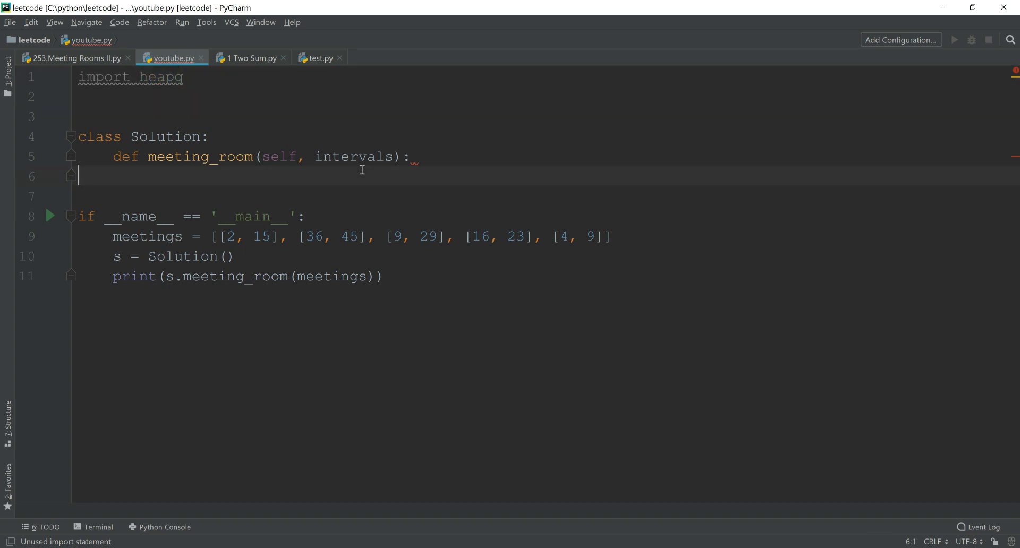
double_click(199, 156)
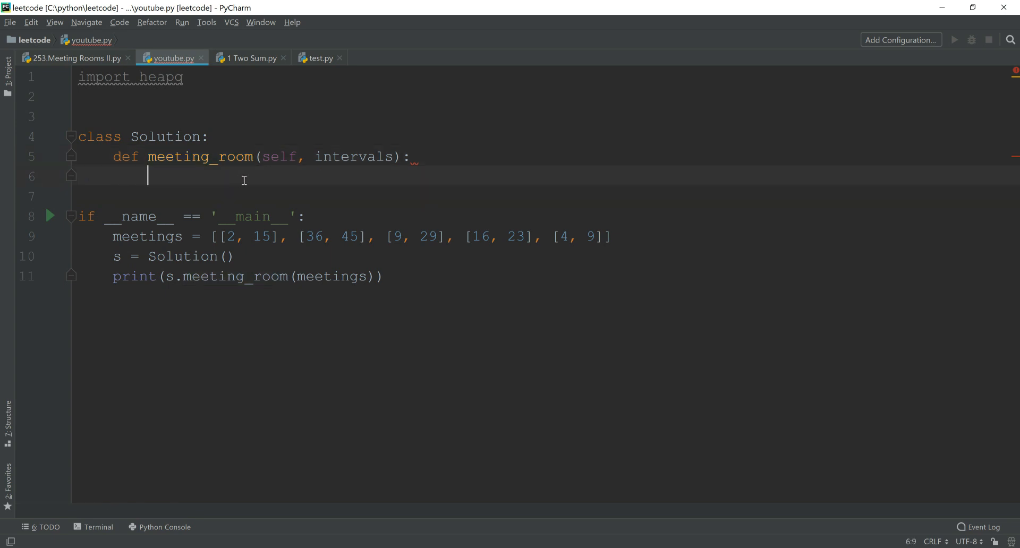
Step: Sort intervals and initialize rooms = 0 and meetings = [] in meeting_room
type("intervals.sort(")
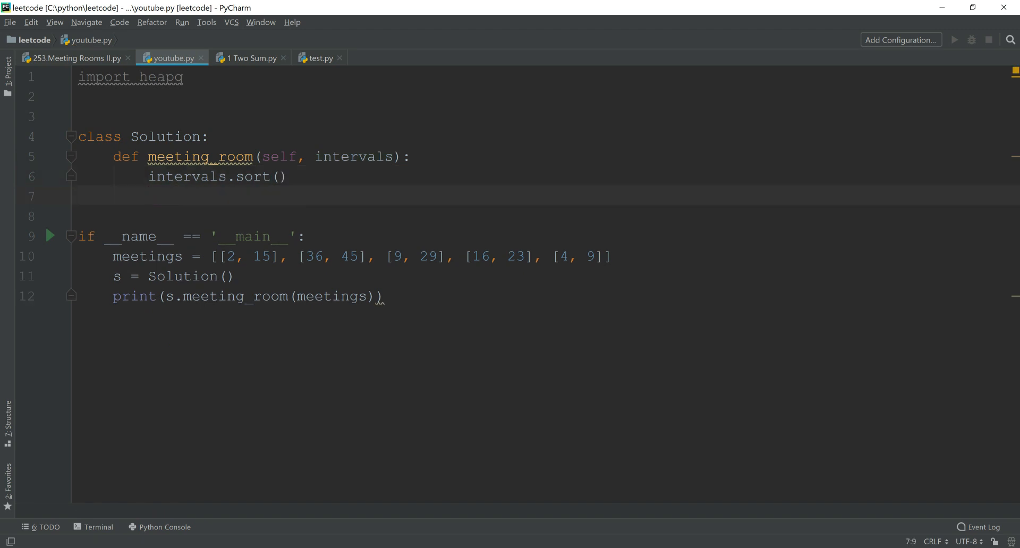
type("rooms = 0")
type("if not")
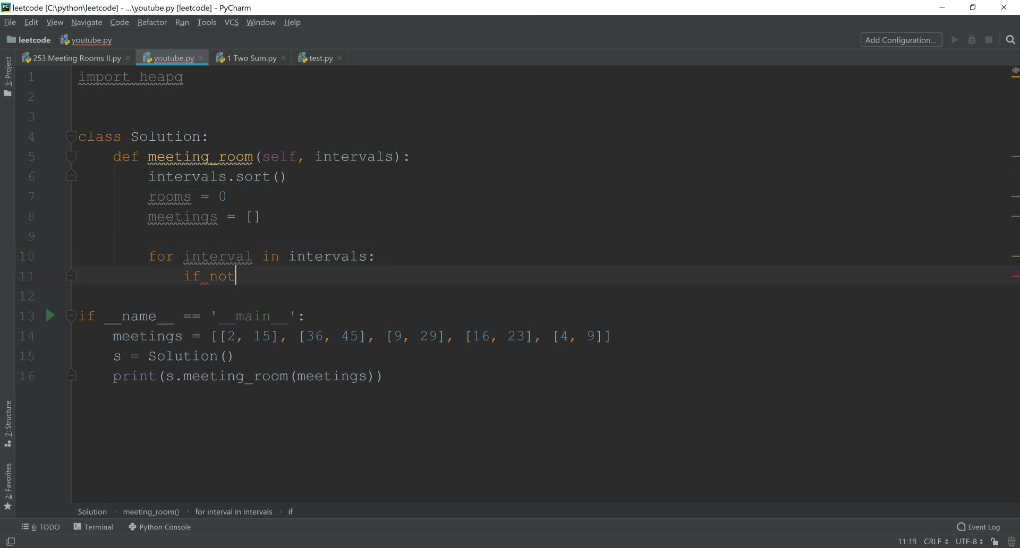
type("meetings:")
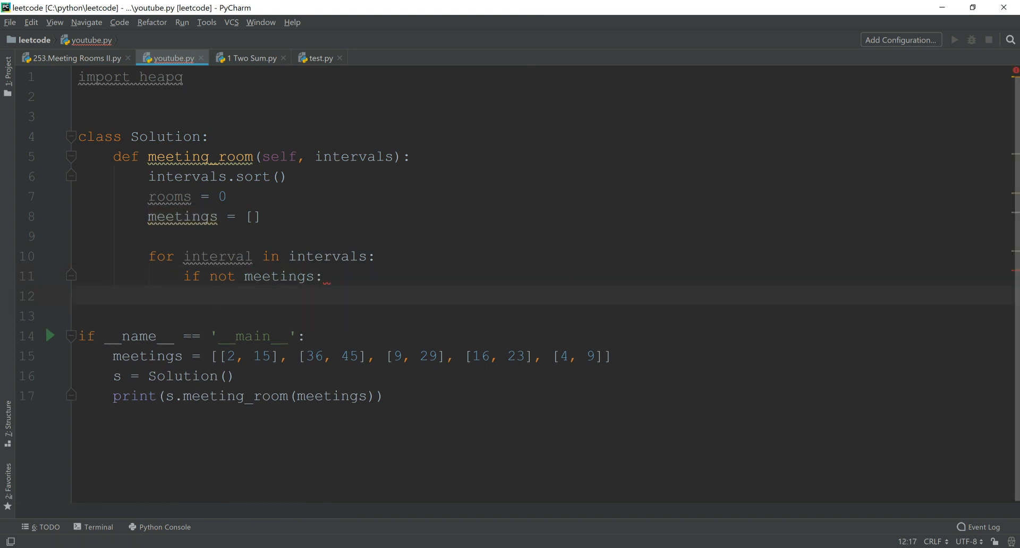
Step: When meetings is empty, append interval[1] and increment rooms by 1
type("meetings")
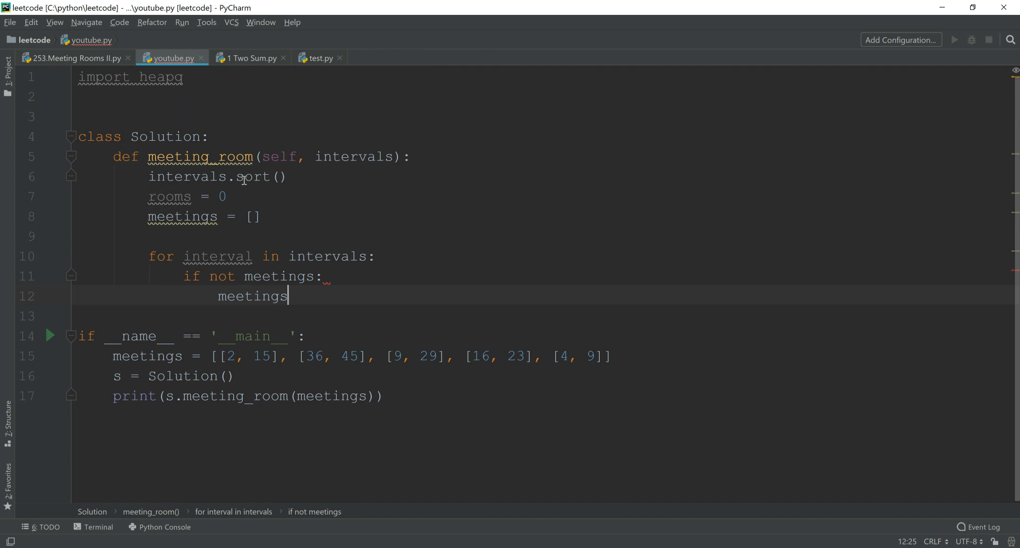
type(".append(")
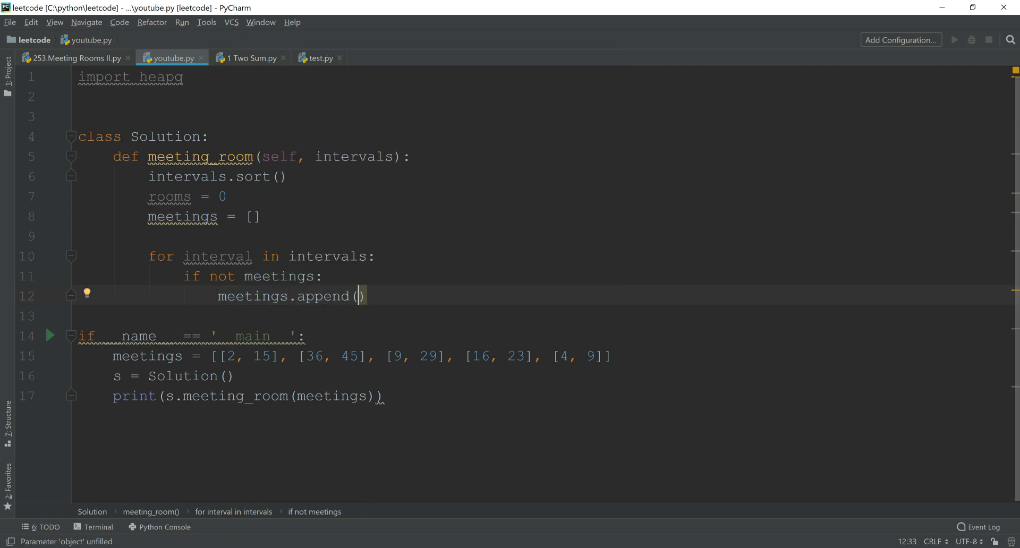
type("(interval")
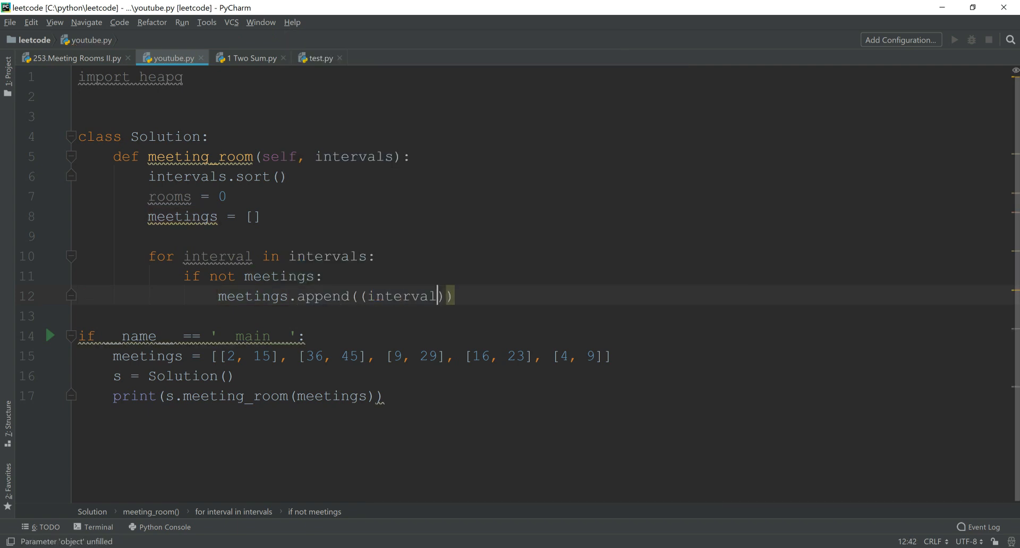
type("[1]")
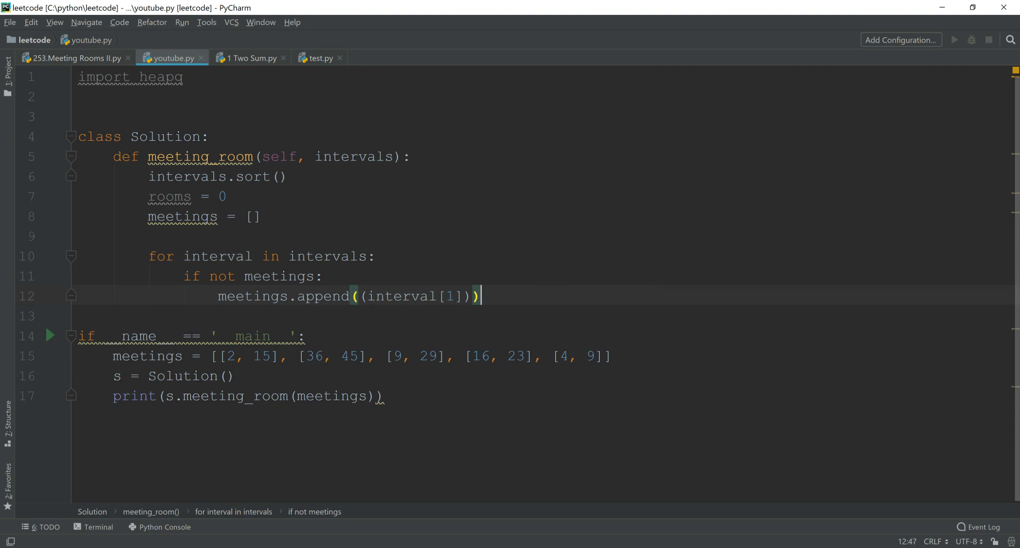
key("enter")
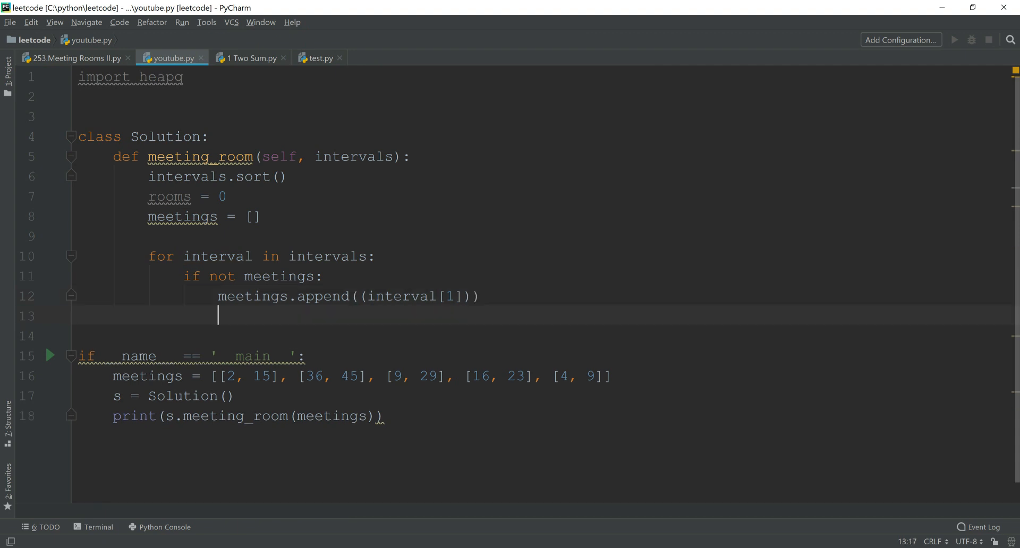
type("rooms +")
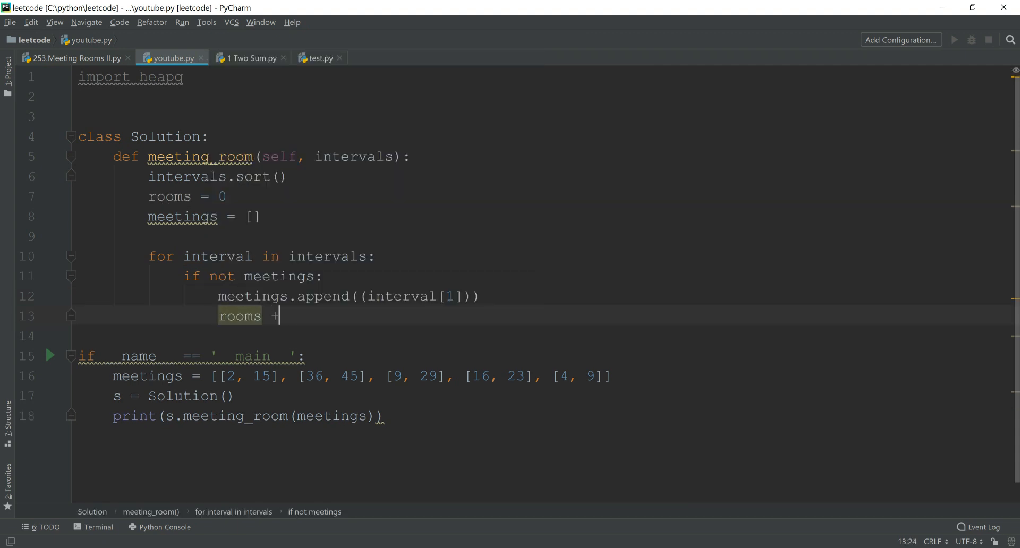
type("= 1")
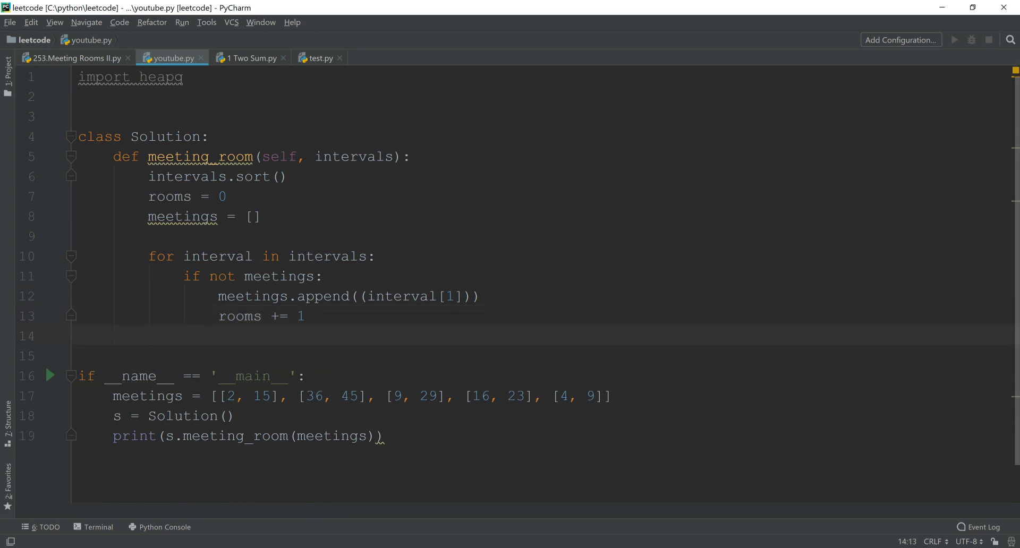
Step: Add an else branch testing interval[0] >= meetings[0] and begin a heapq call
type("else:")
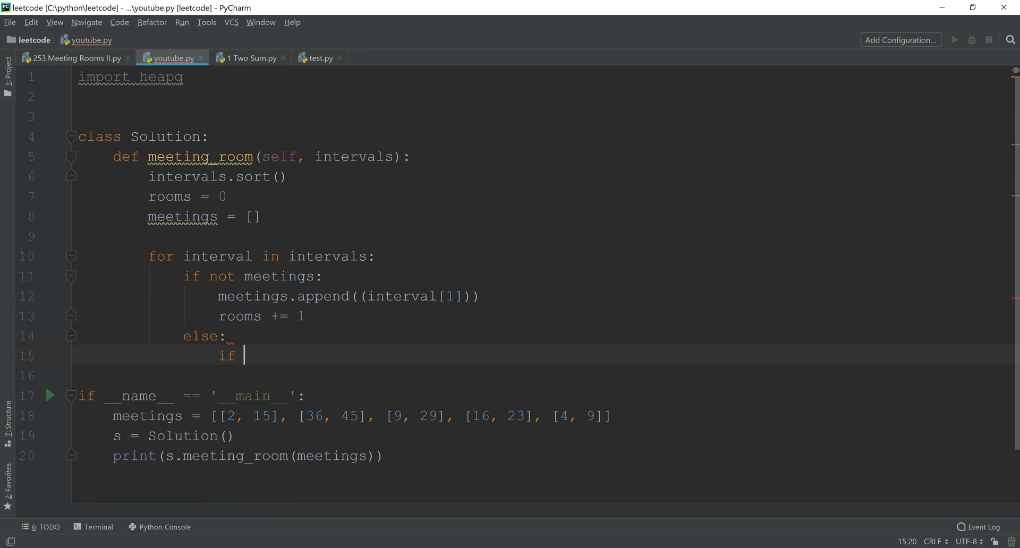
type("interval[0")
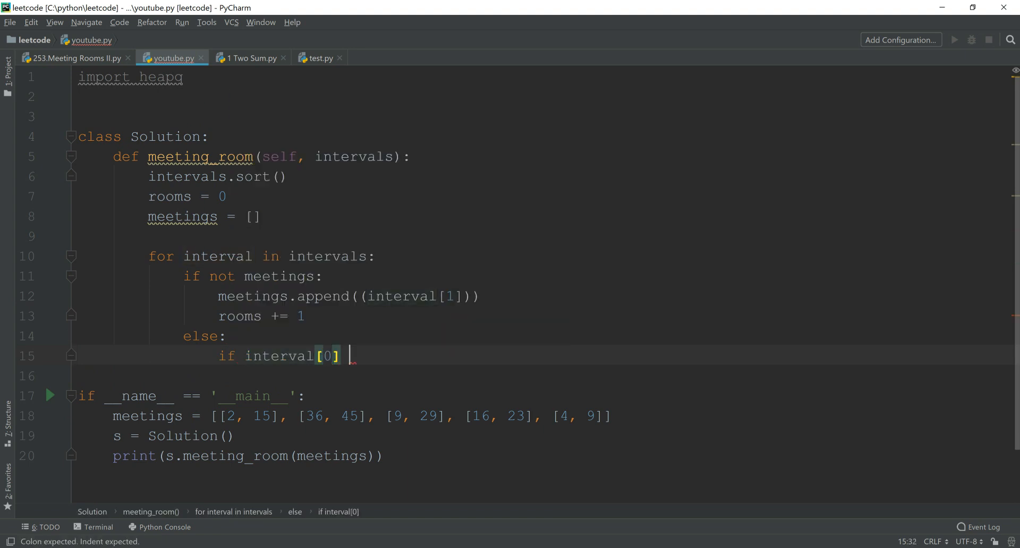
type(">")
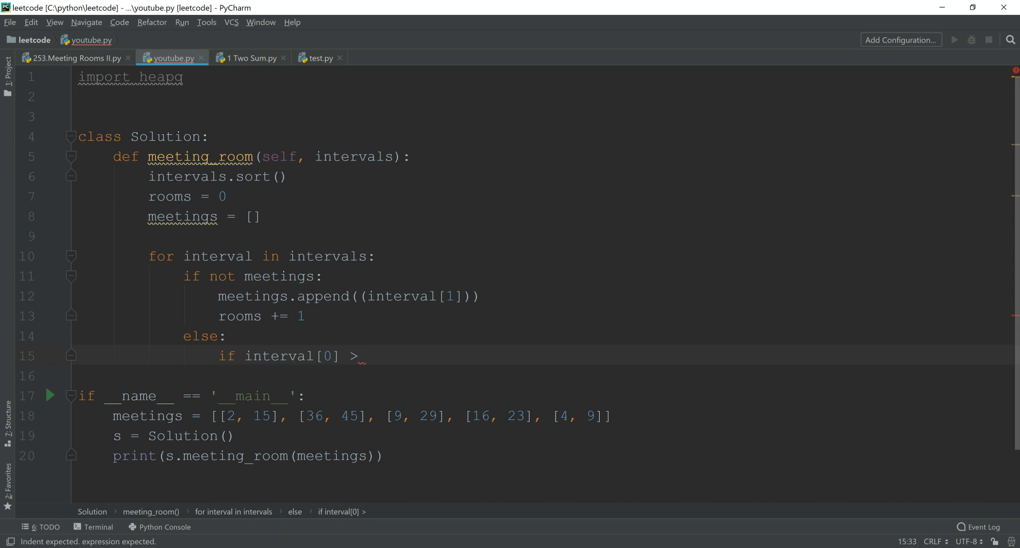
type("=")
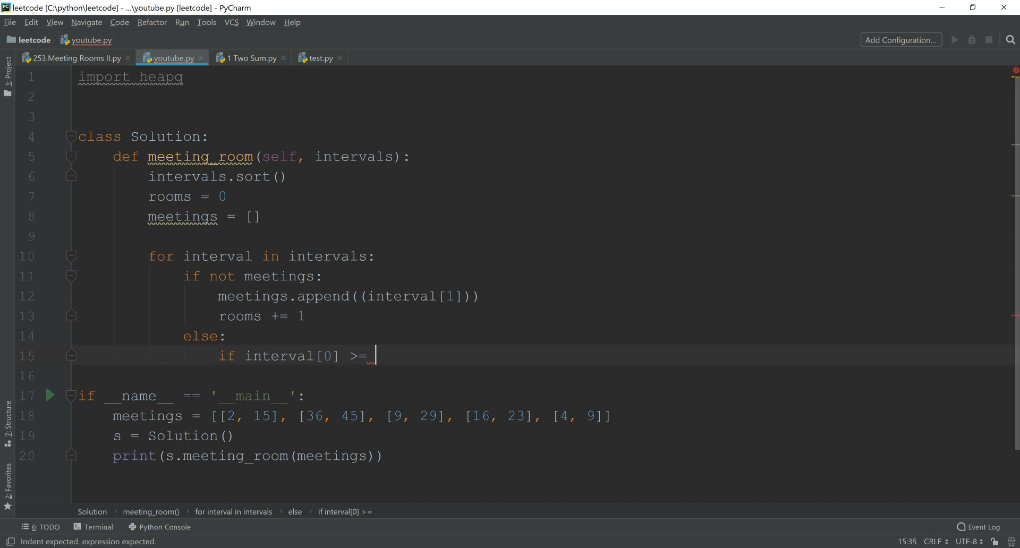
type("mmet")
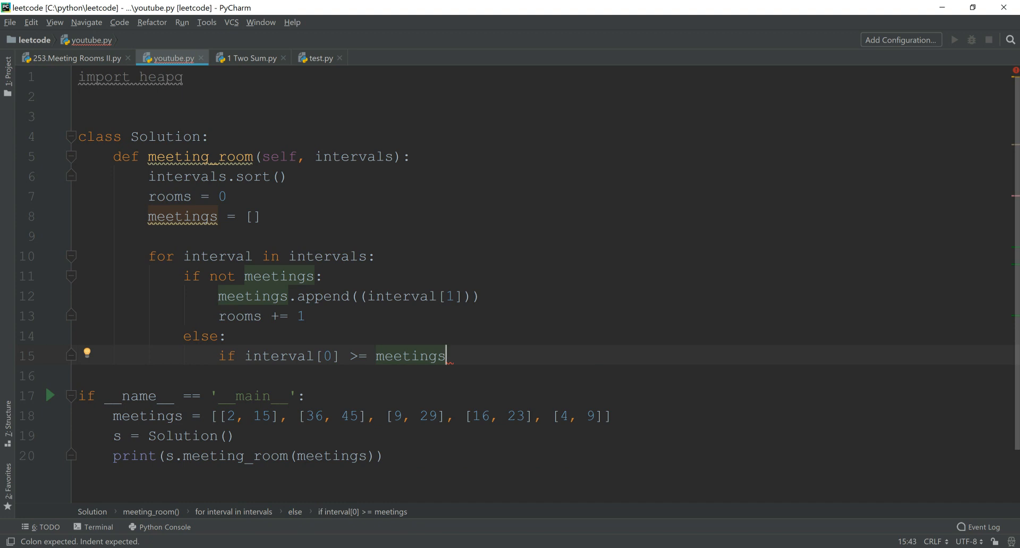
type("[0]")
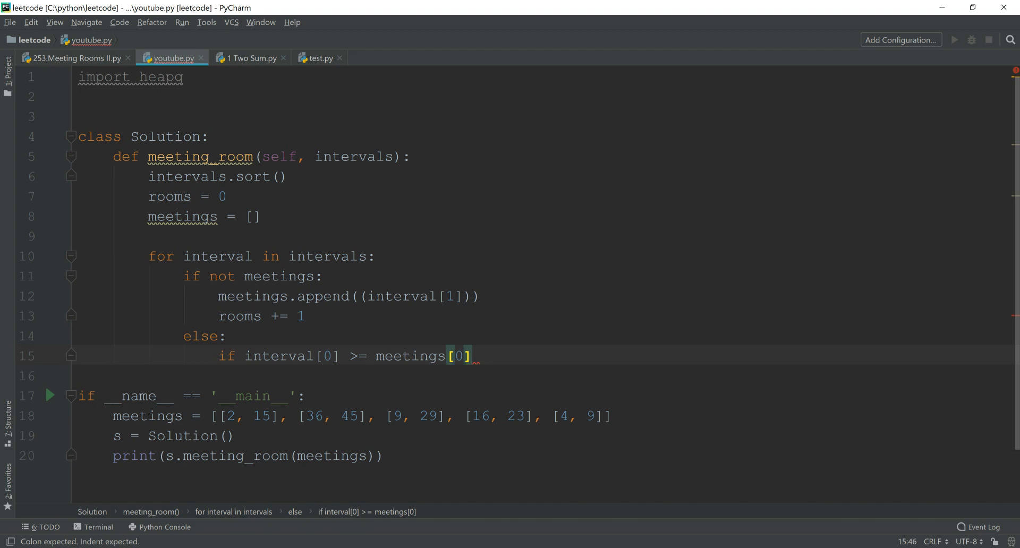
type("heapq")
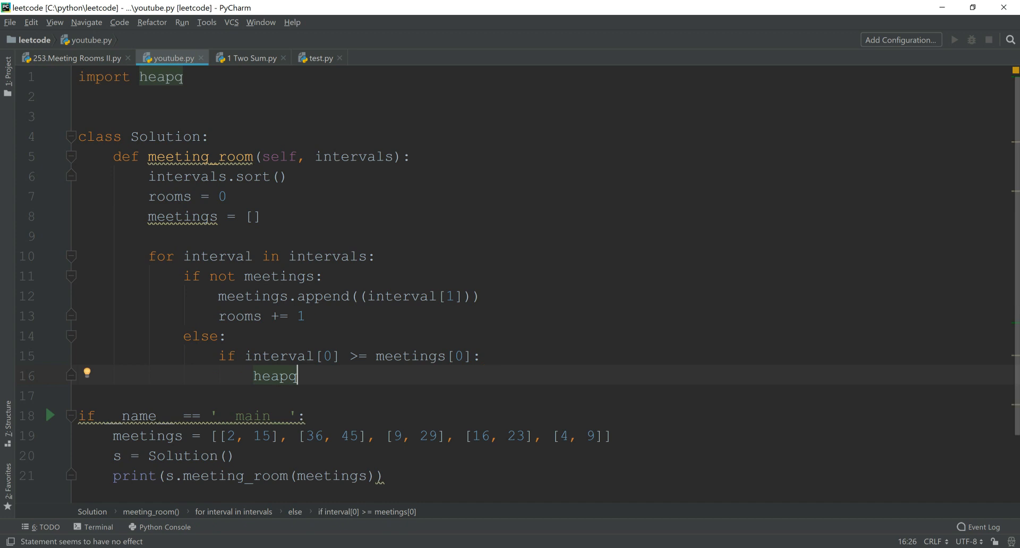
Step: Complete the call as heapq.heappushpop(meetings, interval[1]) and start a new line
type(".")
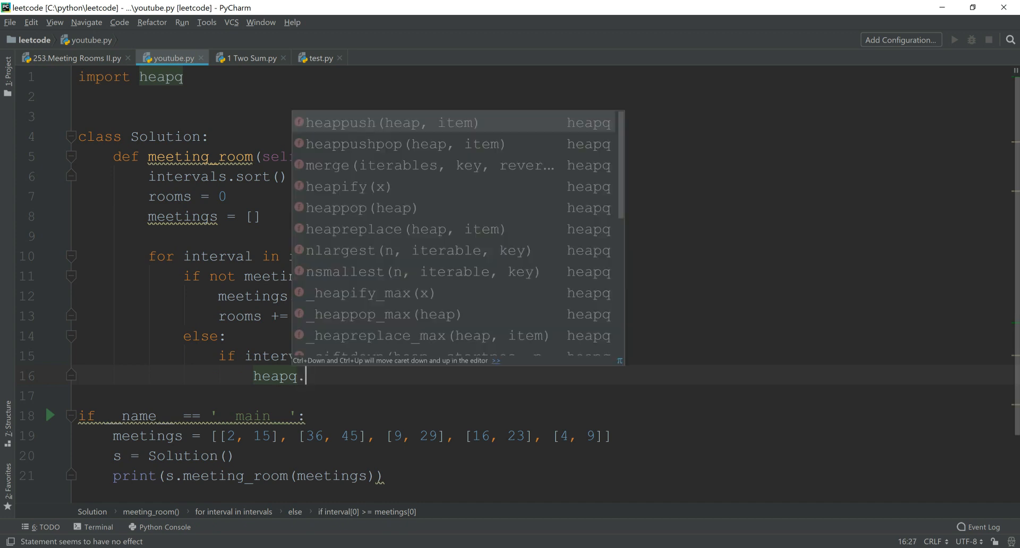
key("Escape")
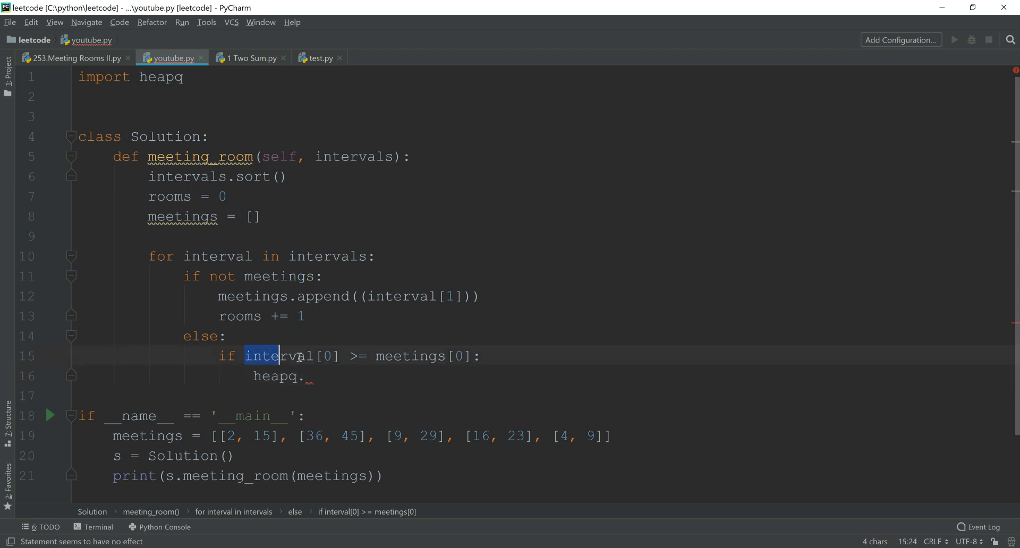
left_click(397, 377)
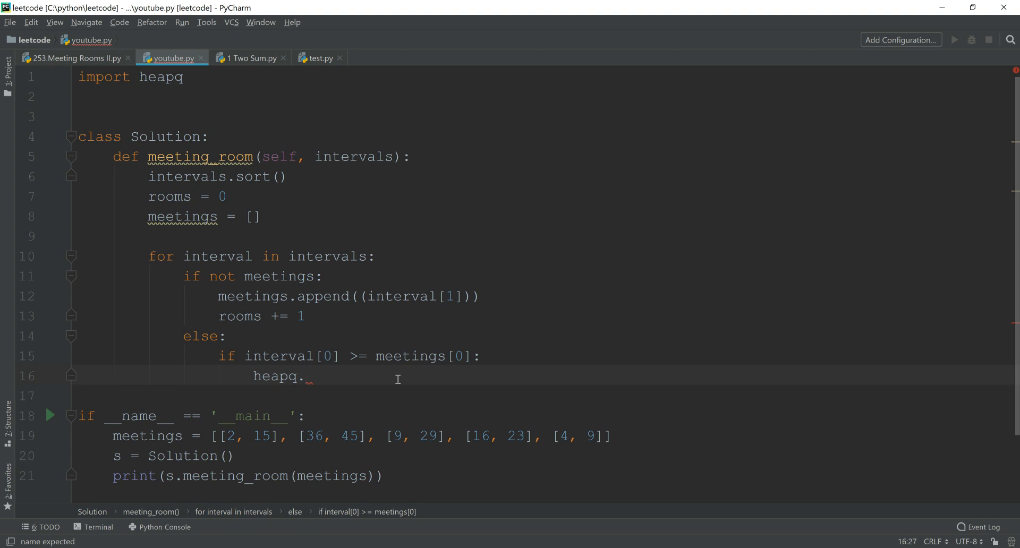
type("heap")
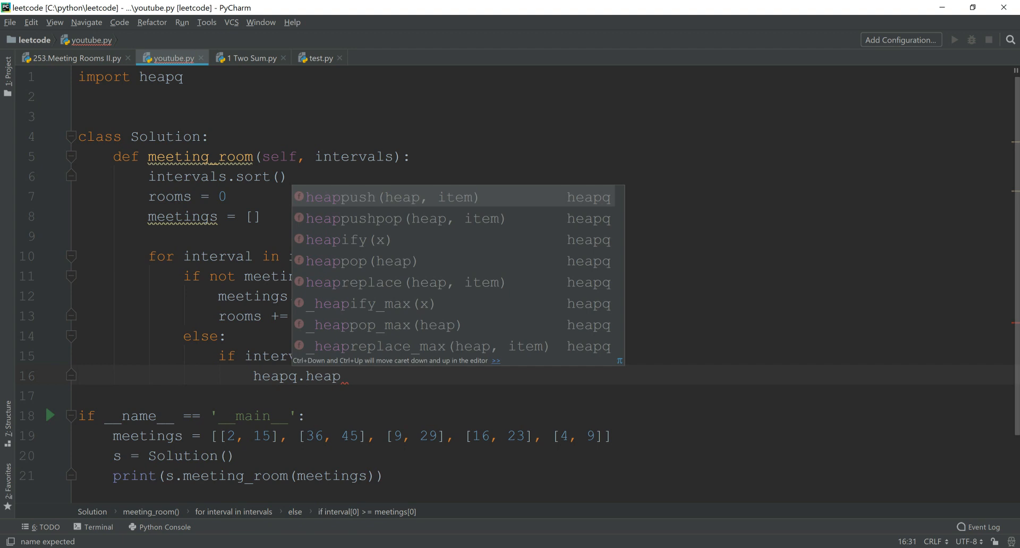
left_click(375, 219)
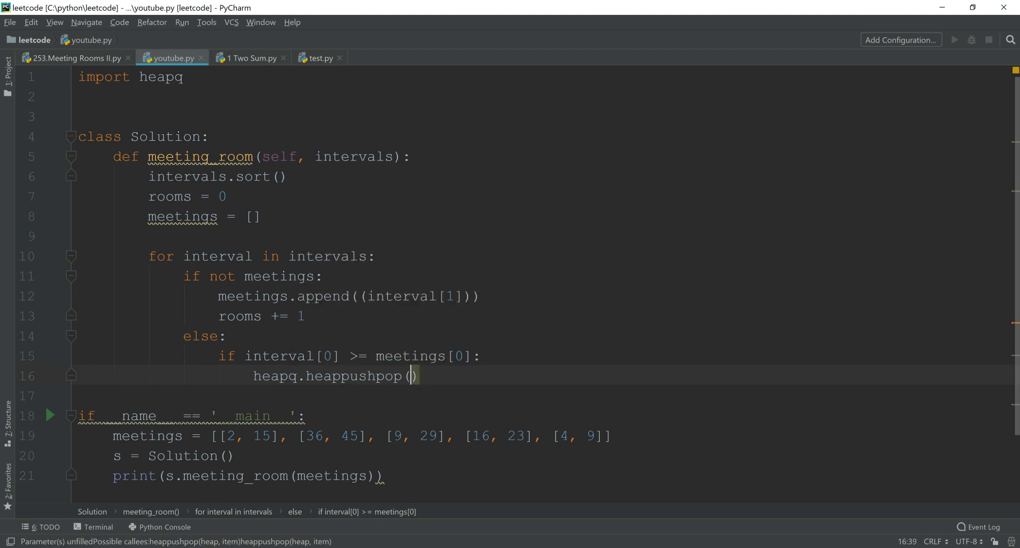
type("m")
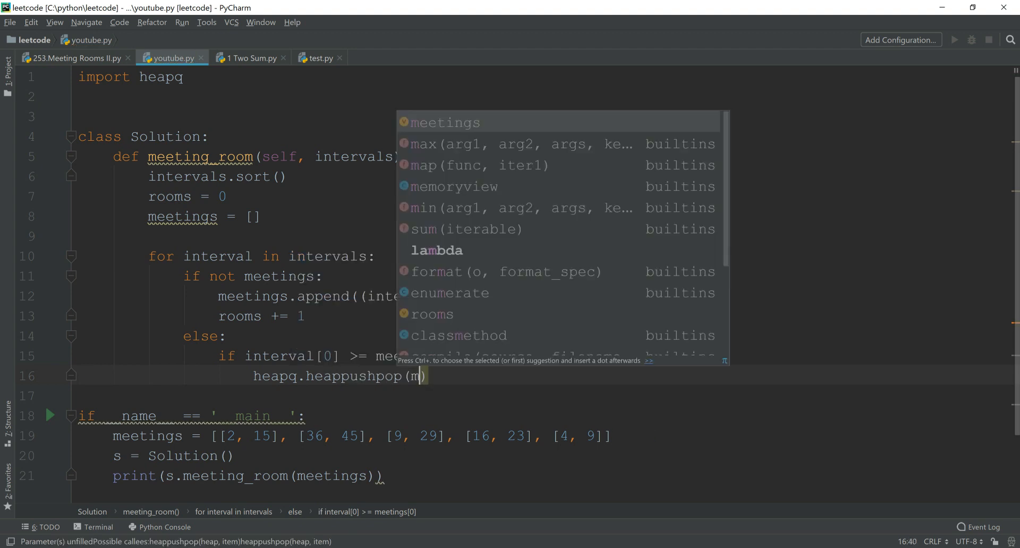
type("meetings,")
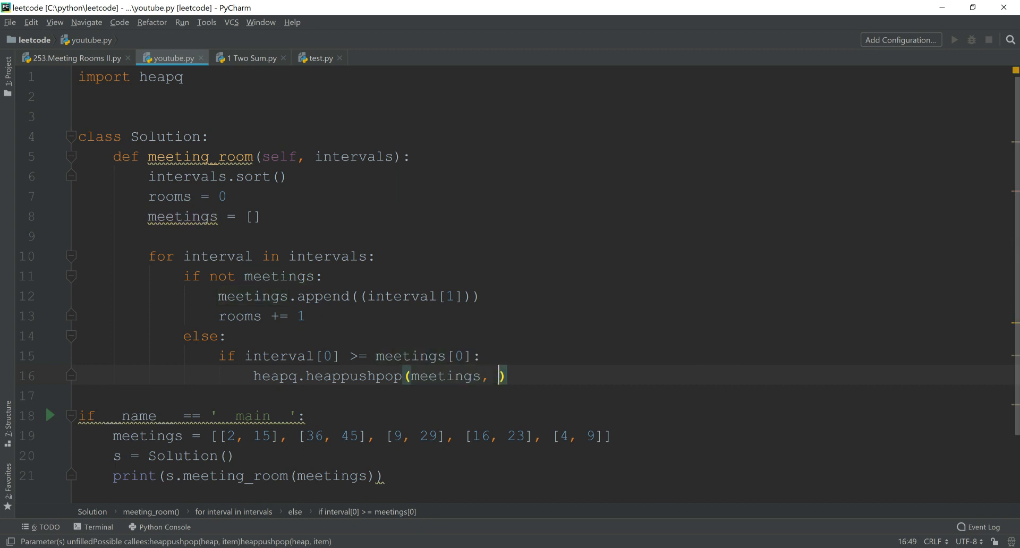
type("inter")
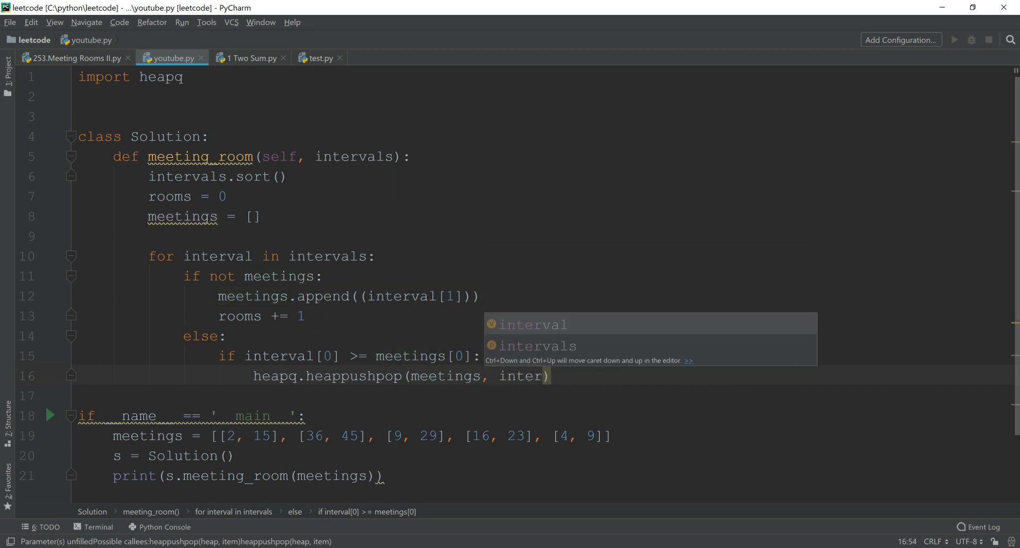
type("interval[1]")
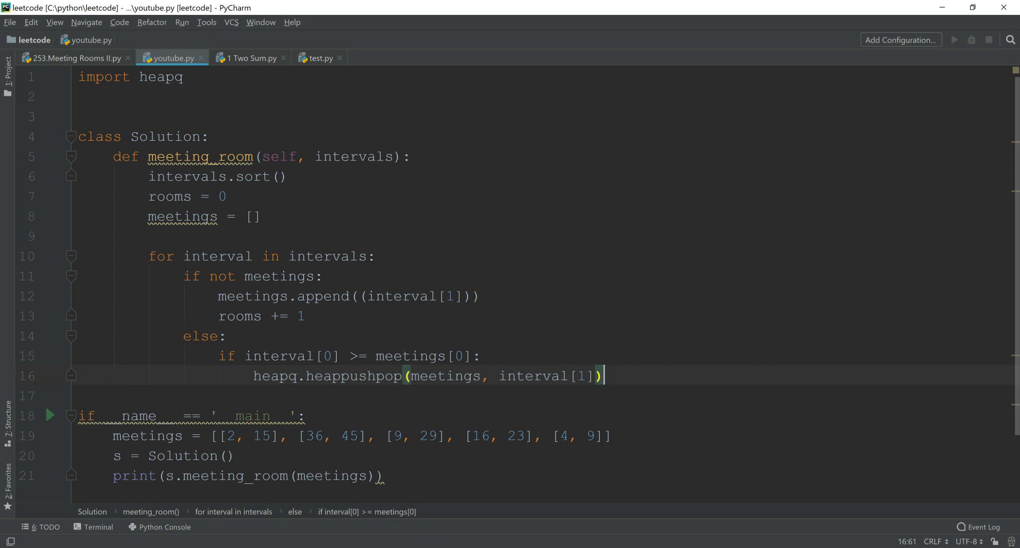
key("enter")
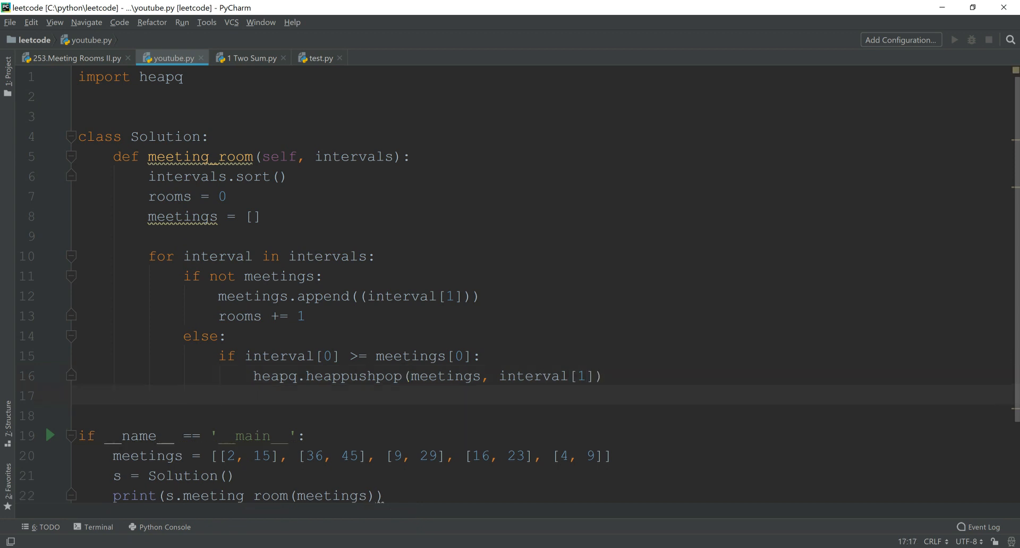
Step: Add an else branch that calls heapq.heappush(meetings, interval[1]) and increments rooms by 1
type("e")
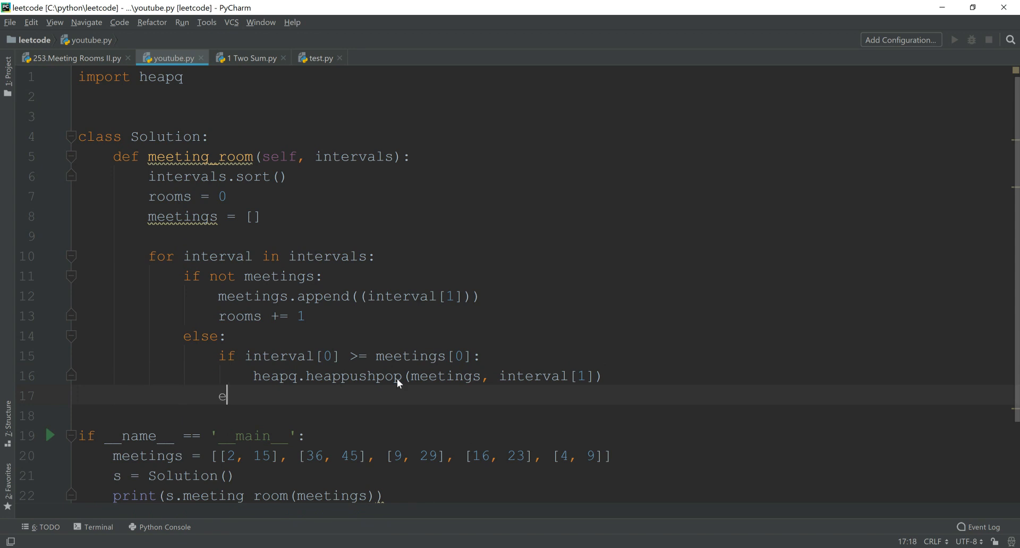
type("lse:")
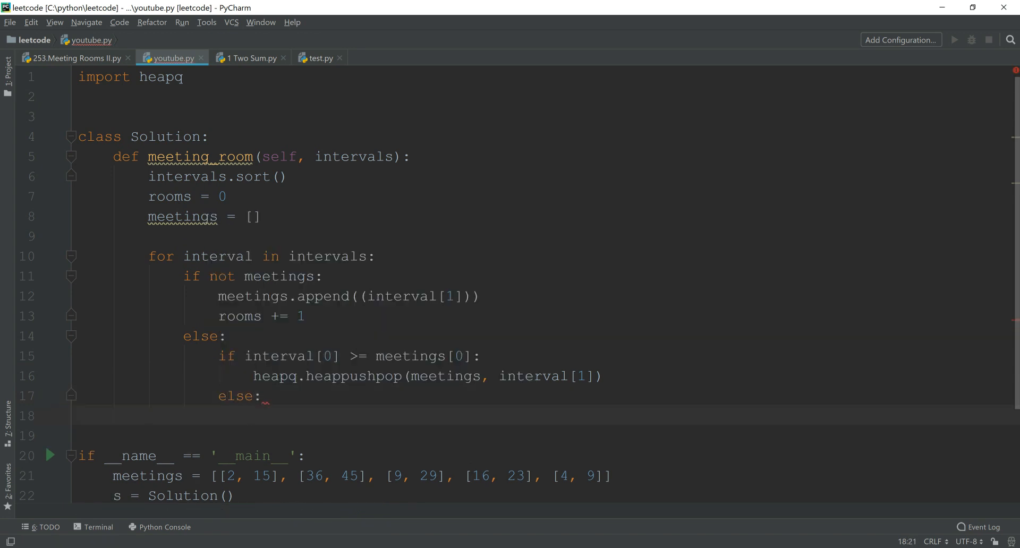
type("heapq.")
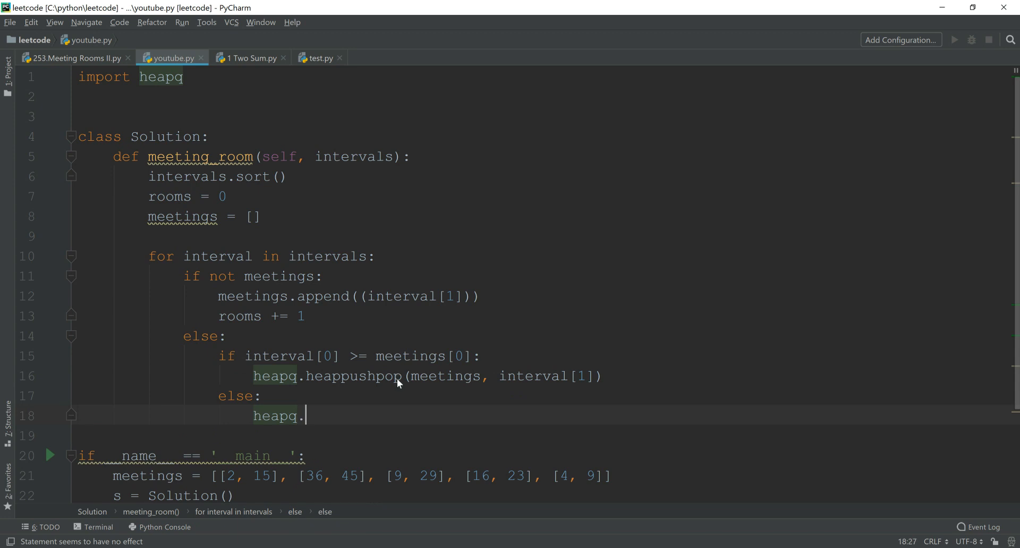
type("heappush(")
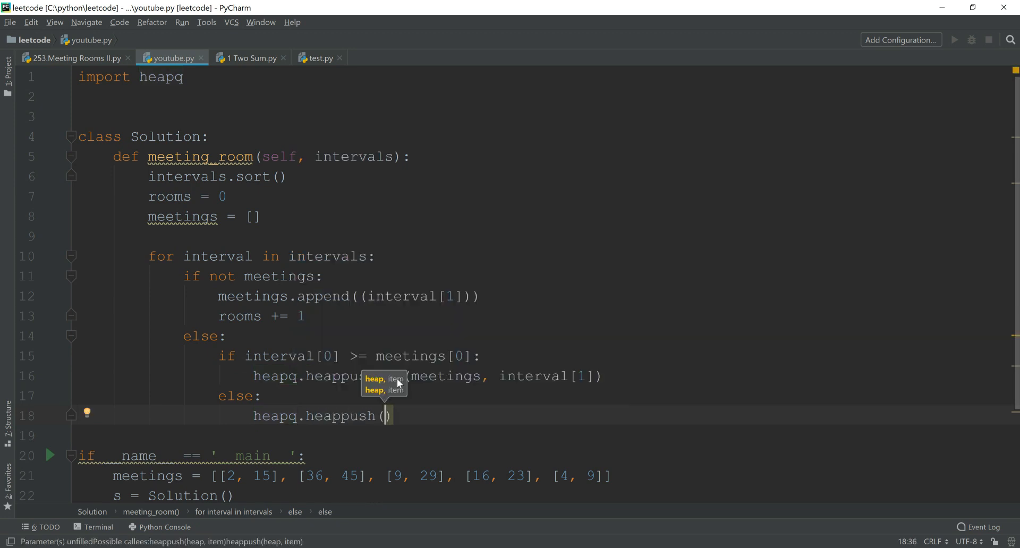
type("meetings,")
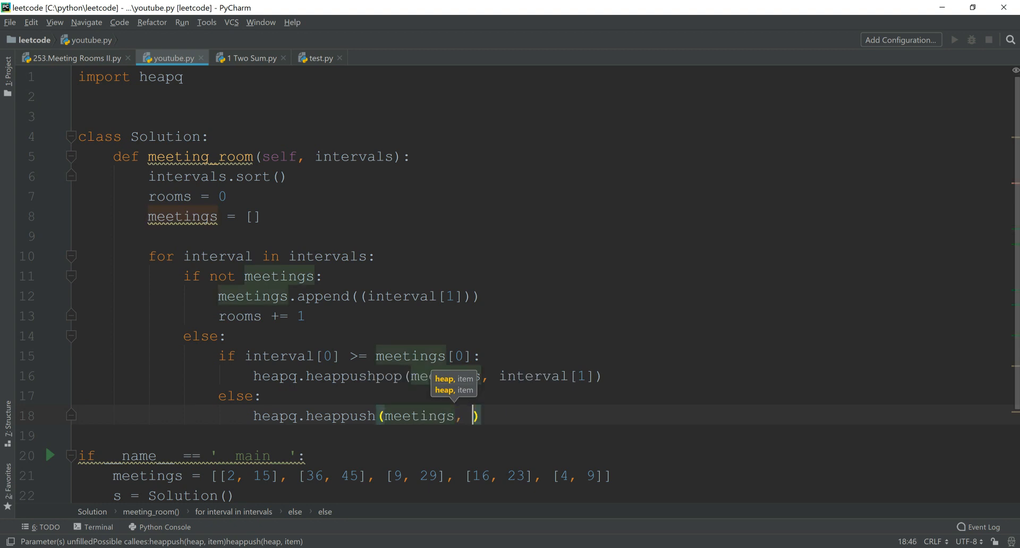
type("interval[1")
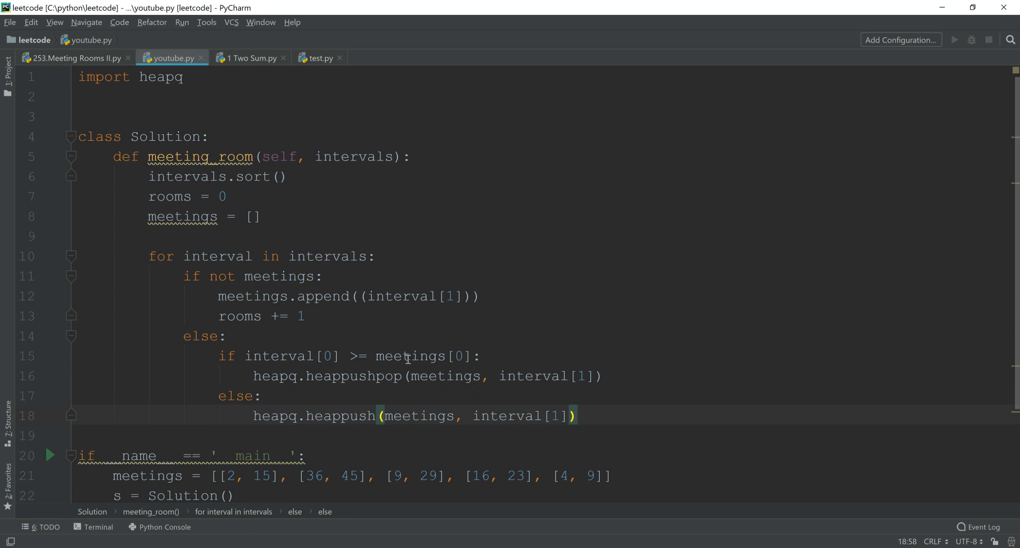
double_click(210, 395)
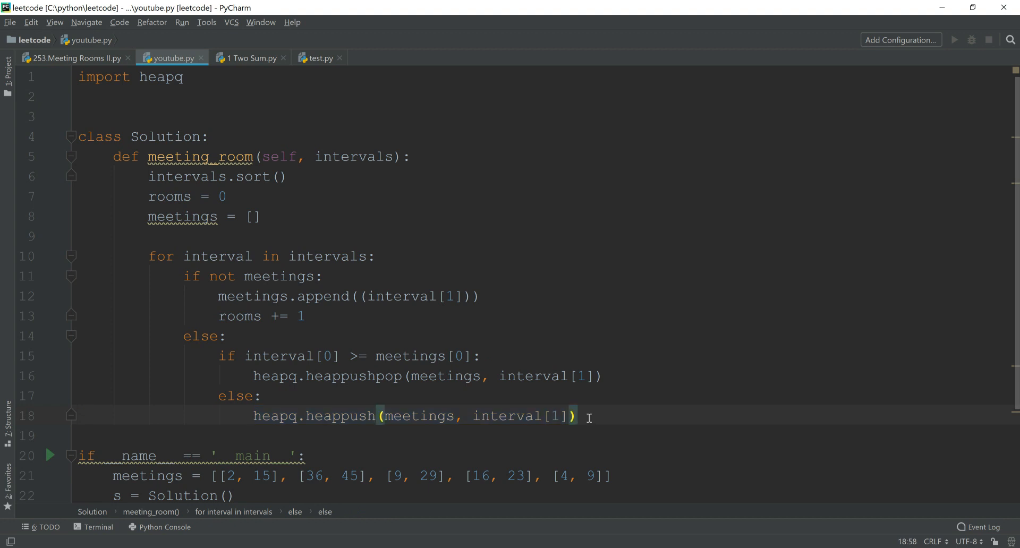
type("rooms")
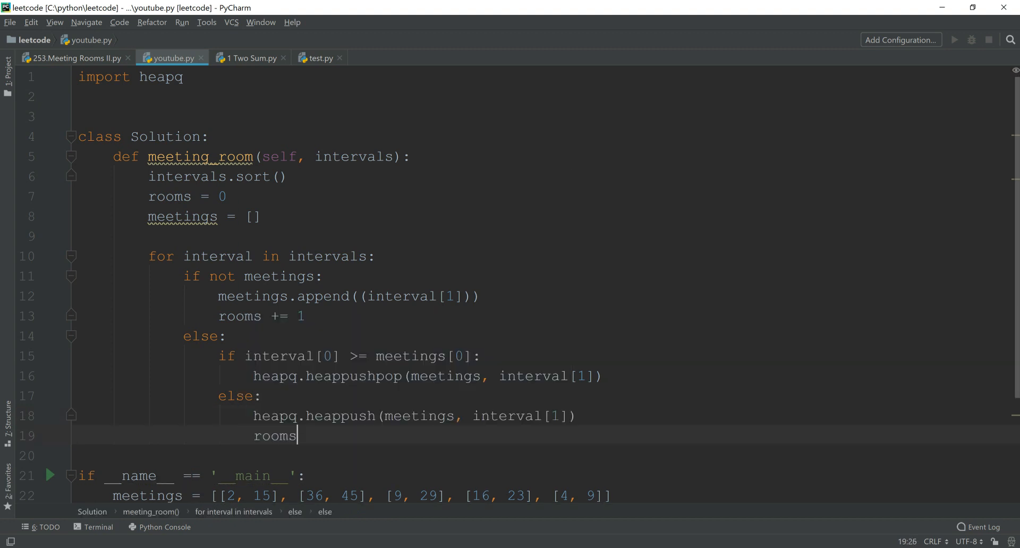
type("+= 1")
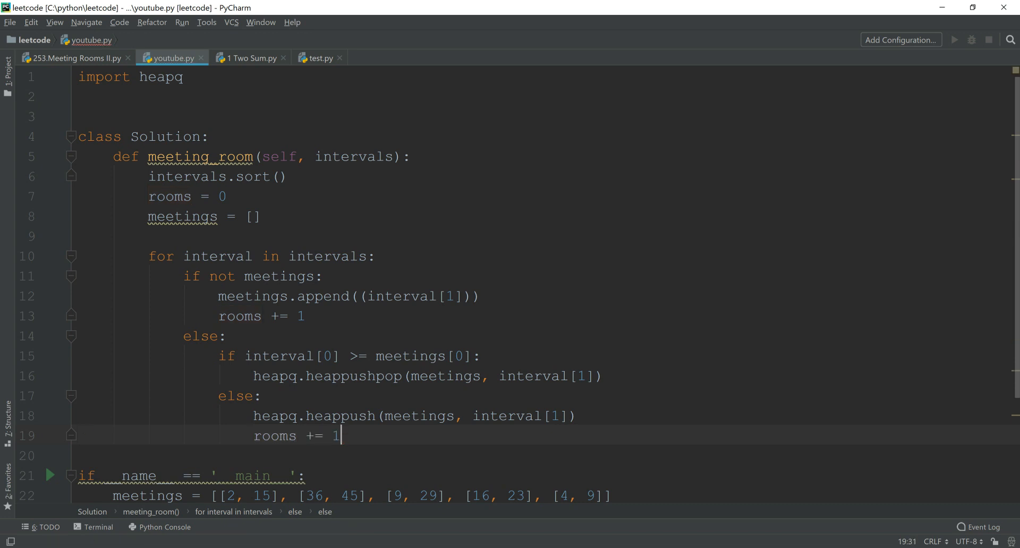
Step: Add 'return rooms' at the end of the meeting_room method
left_click_drag(285, 436, 341, 435)
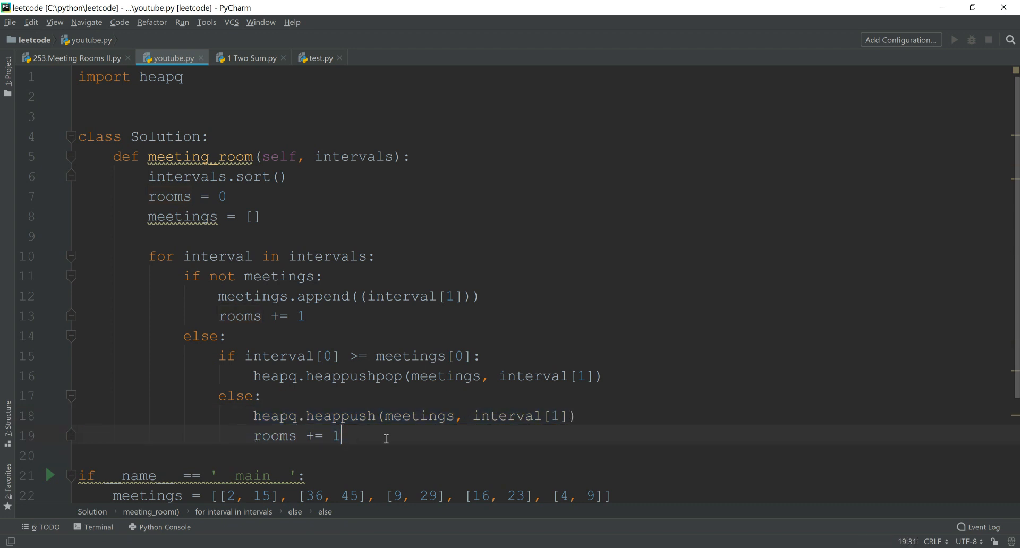
key("enter")
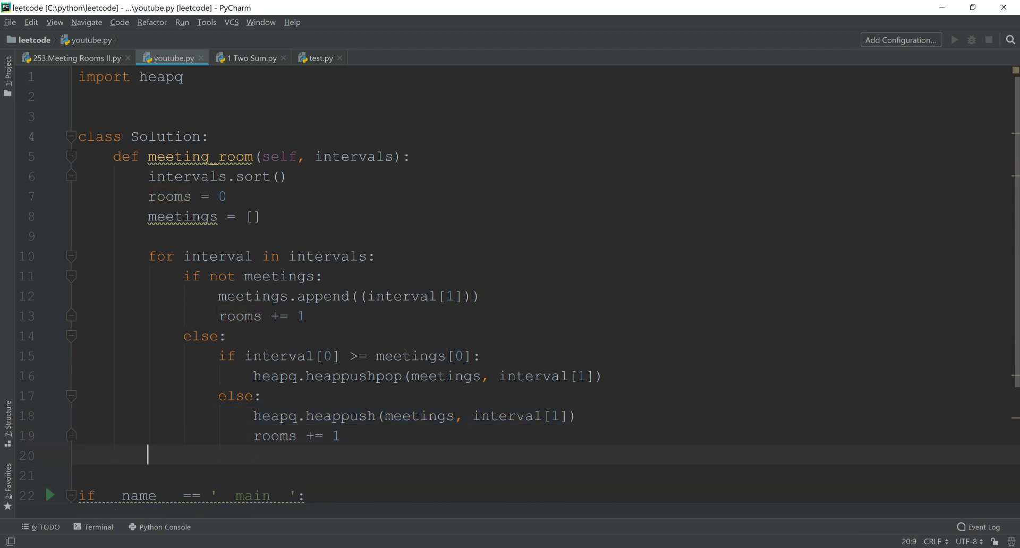
type("return")
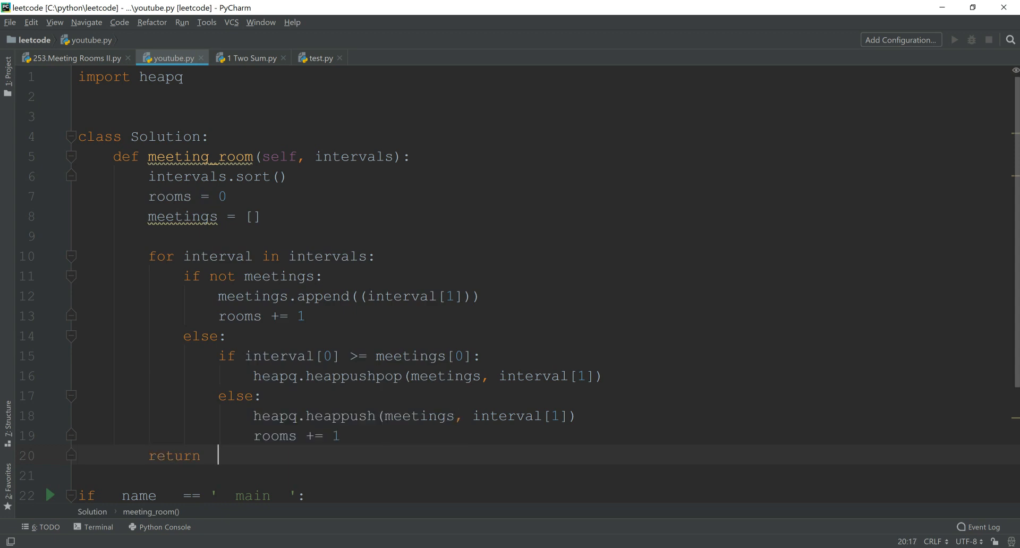
type("rooms")
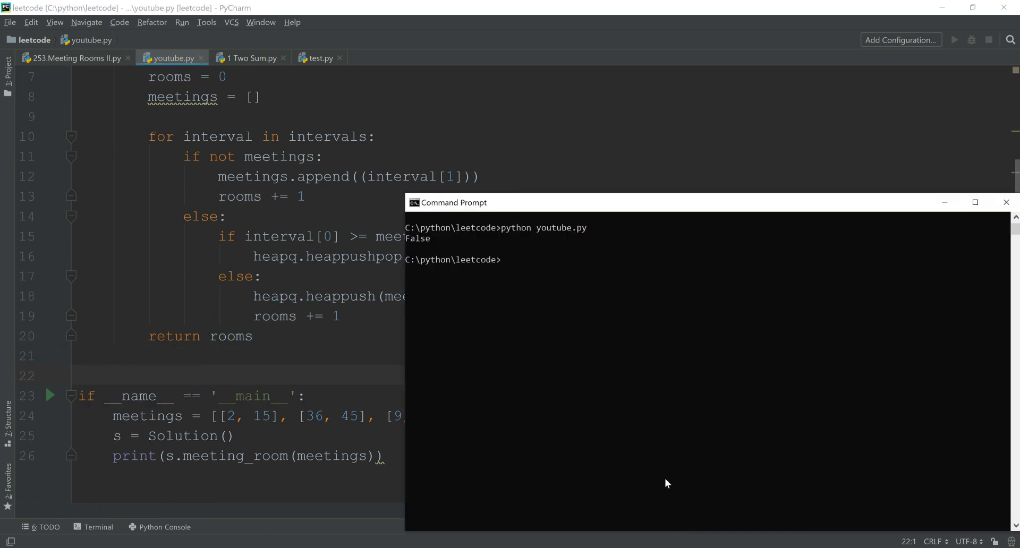
Step: Run 'python youtube.py' in Command Prompt, retyping the misspelled 'pyhton' command
type("pyhton")
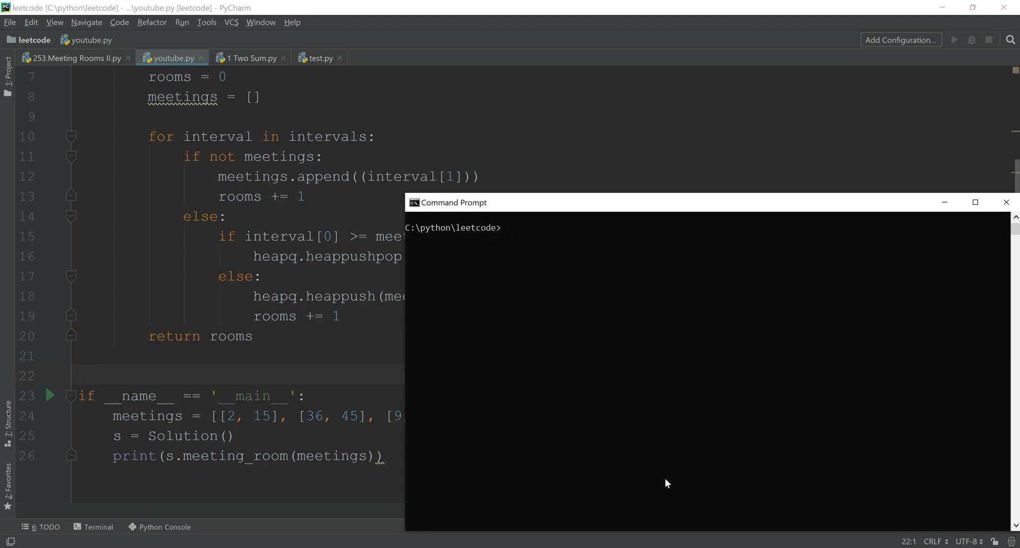
type("python youtube.py")
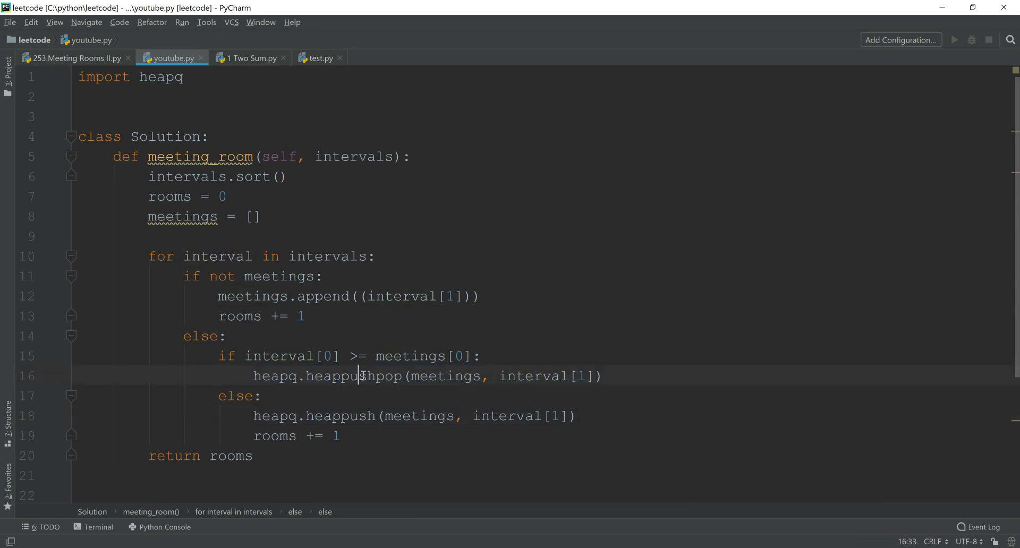
double_click(353, 376)
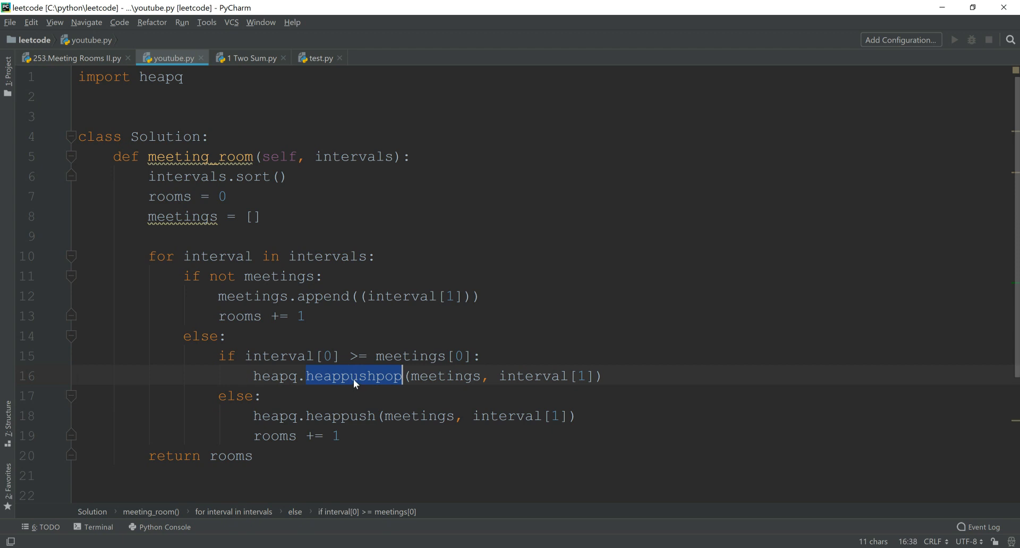
mouse_move(496, 394)
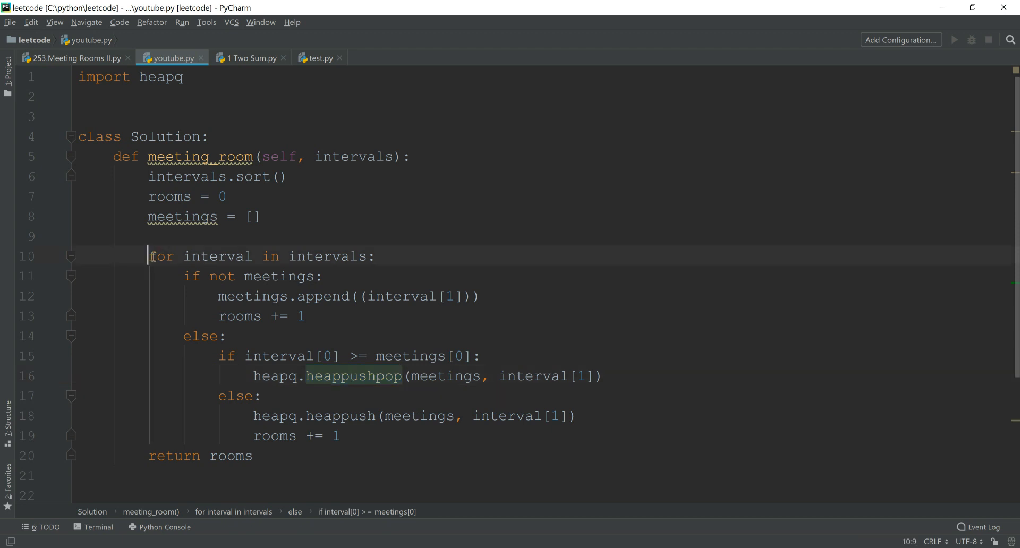
left_click_drag(148, 256, 338, 436)
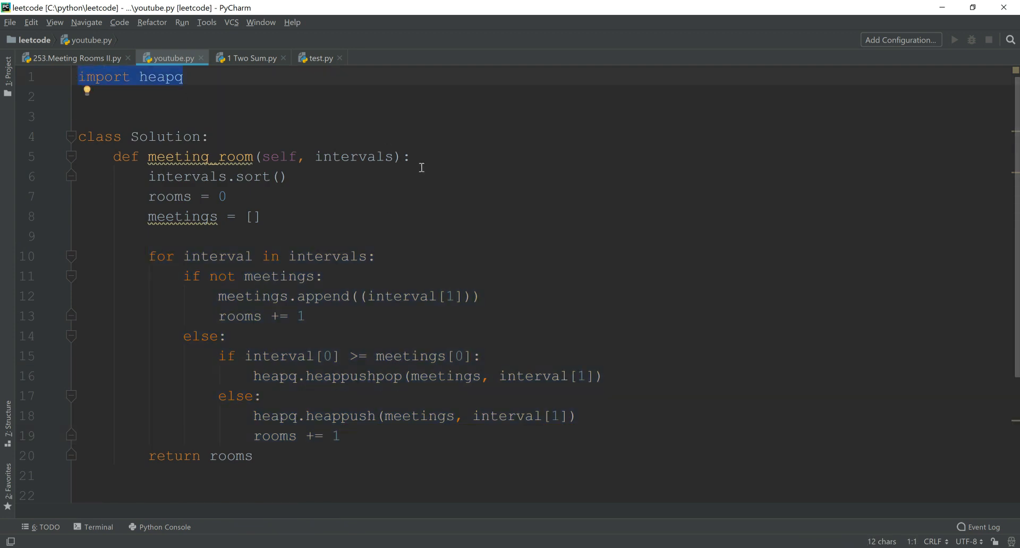
mouse_move(229, 304)
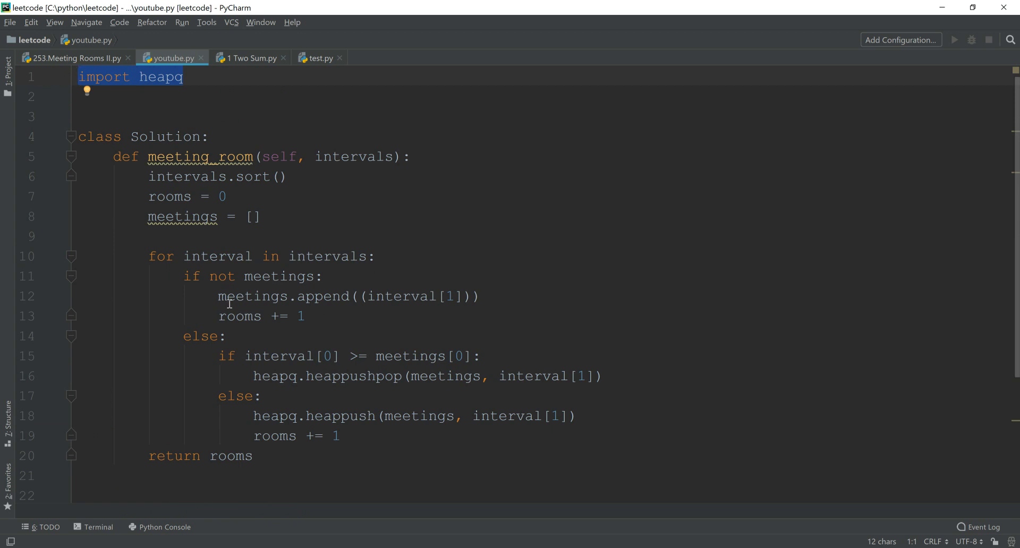
left_click_drag(246, 356, 428, 356)
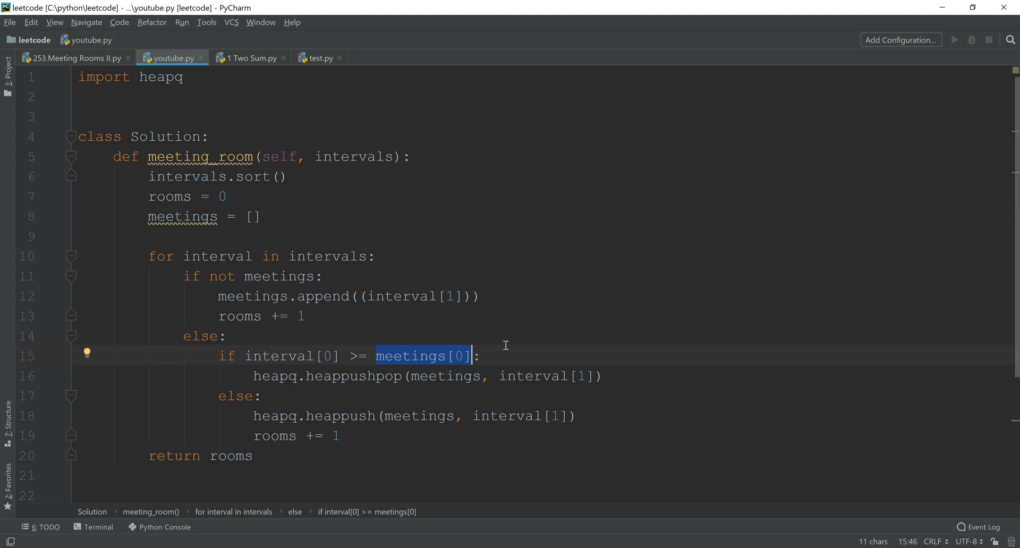
mouse_move(353, 395)
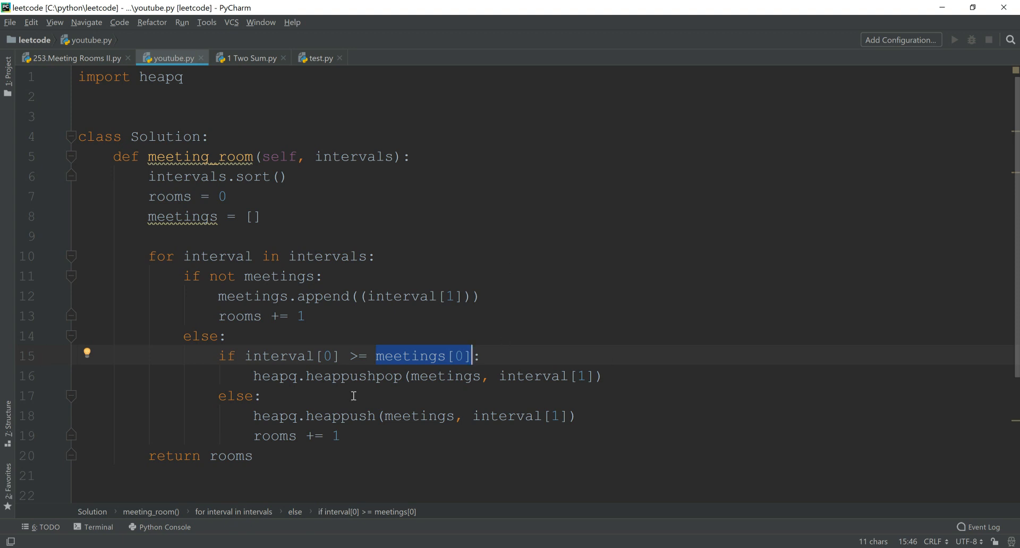